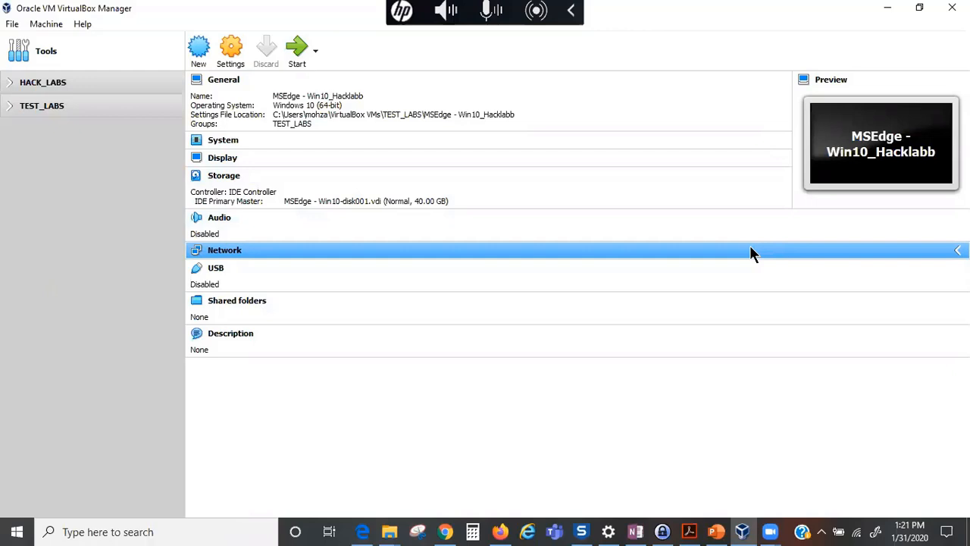
# - Switch to Firefox and search Google for 'offensive security' to reach offensive-security.com
pyautogui.click(224, 175)
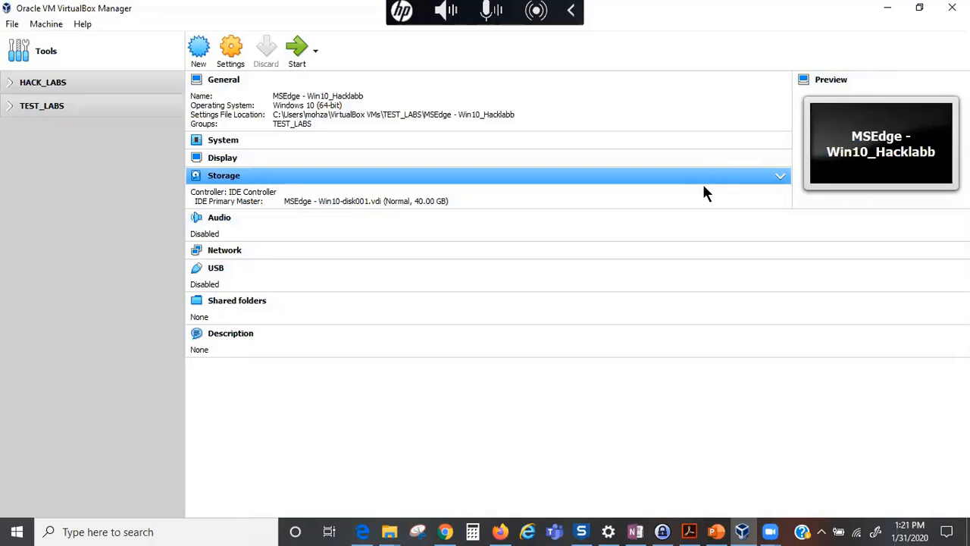
pyautogui.click(219, 218)
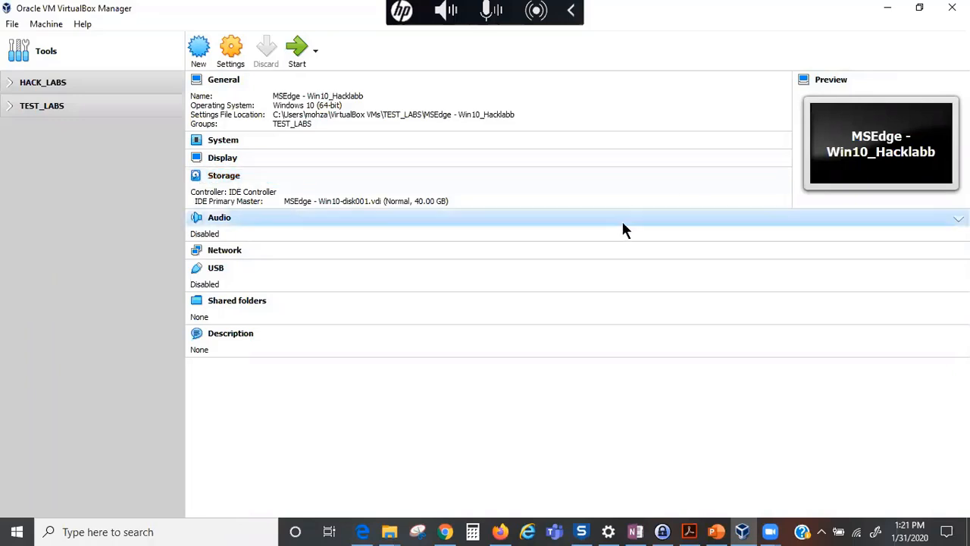
pyautogui.moveTo(506, 531)
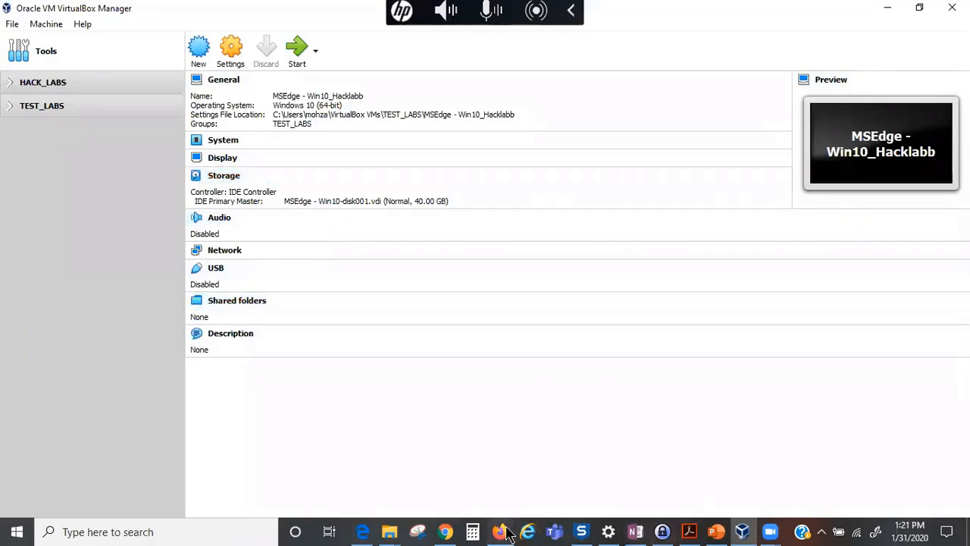
pyautogui.moveTo(501, 530)
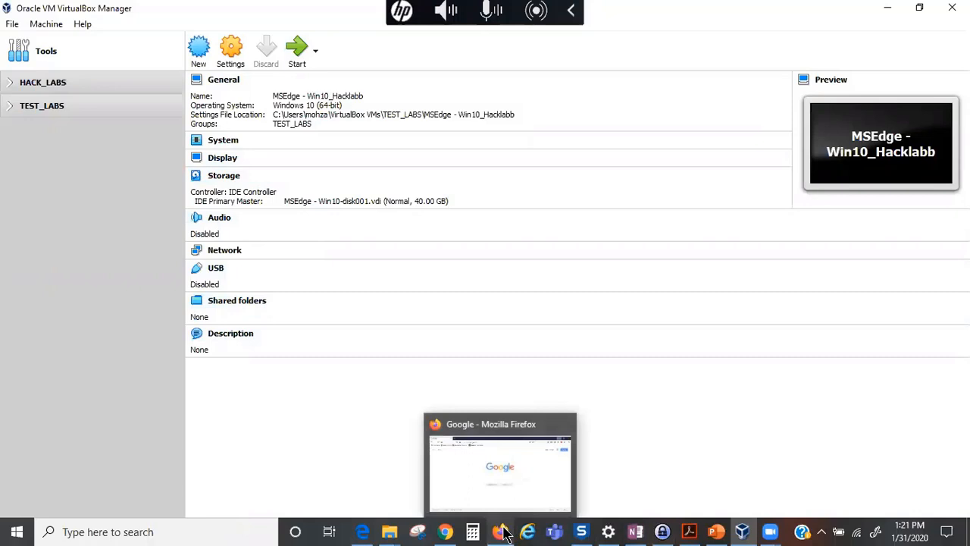
pyautogui.click(500, 464)
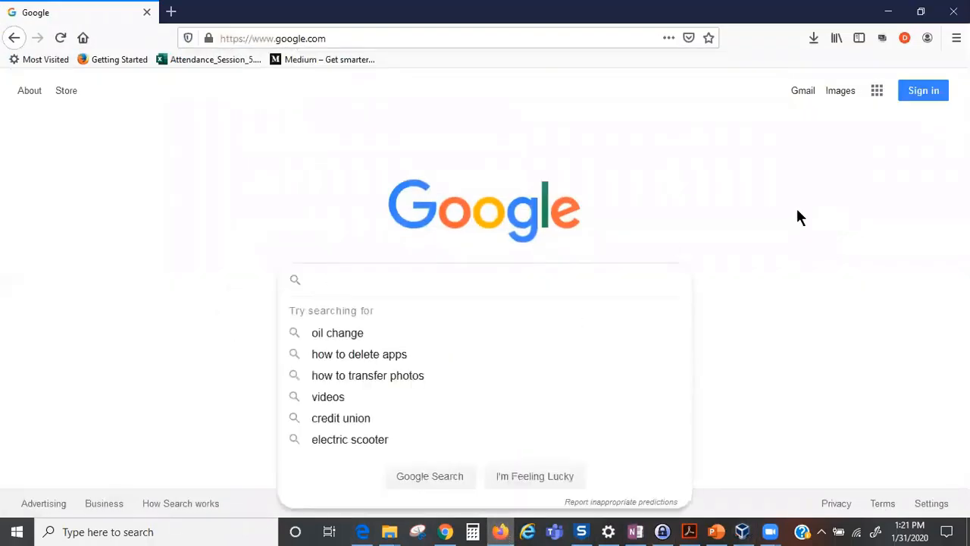
pyautogui.write('o')
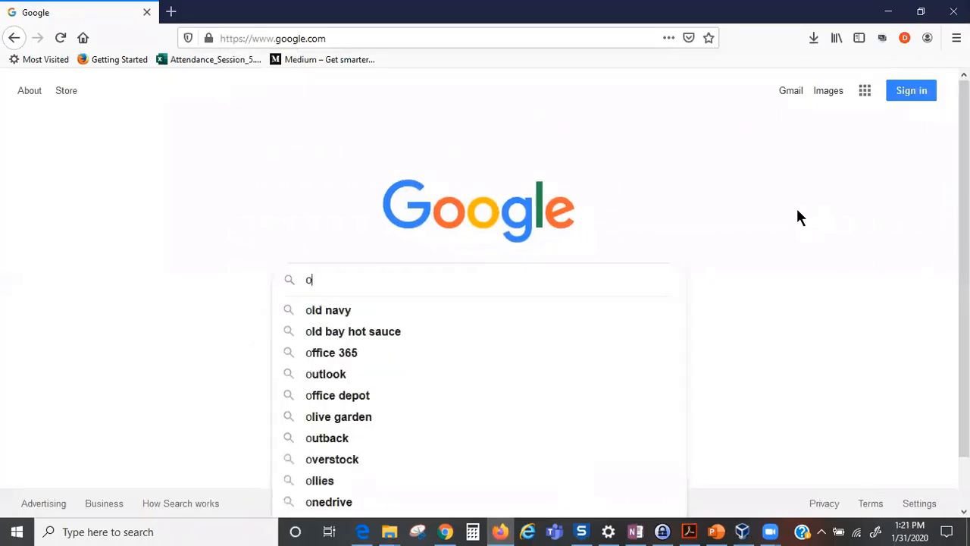
pyautogui.write('ffens')
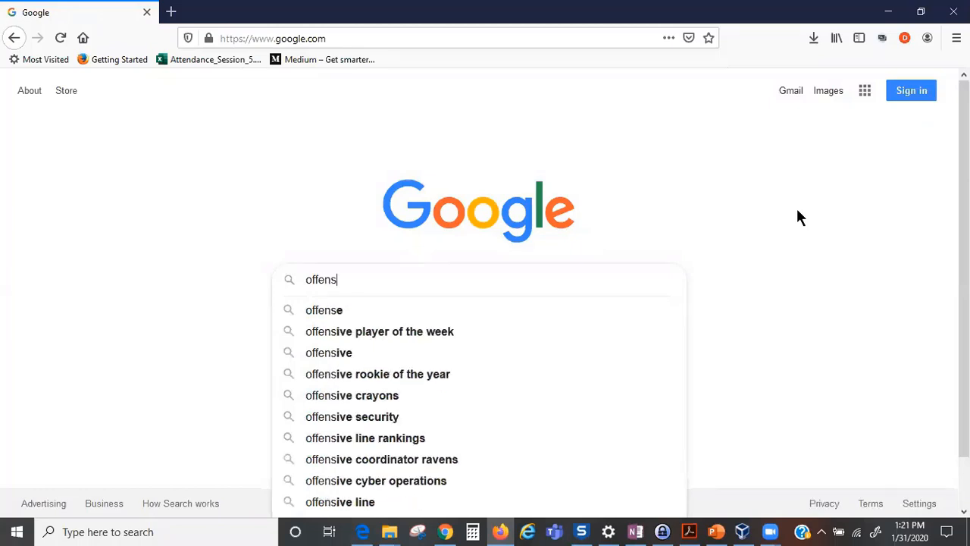
pyautogui.write('ive')
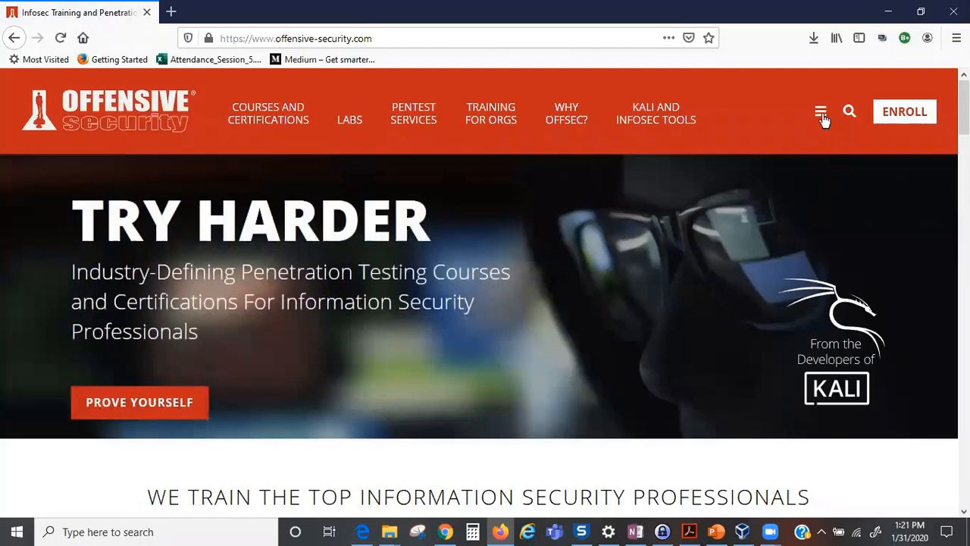
# - Use the site menu's Downloads links to reach the Kali Linux Virtual Machines page
pyautogui.click(821, 112)
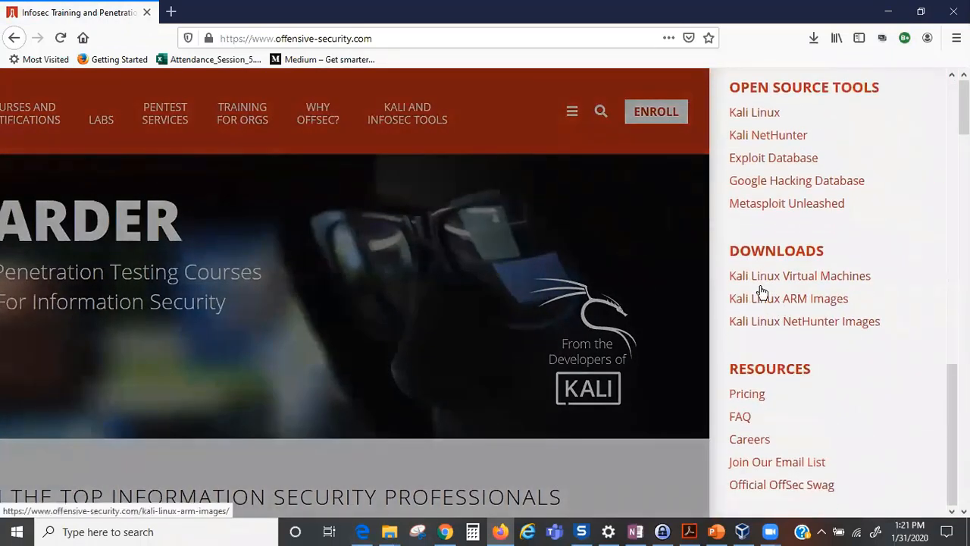
pyautogui.moveTo(762, 281)
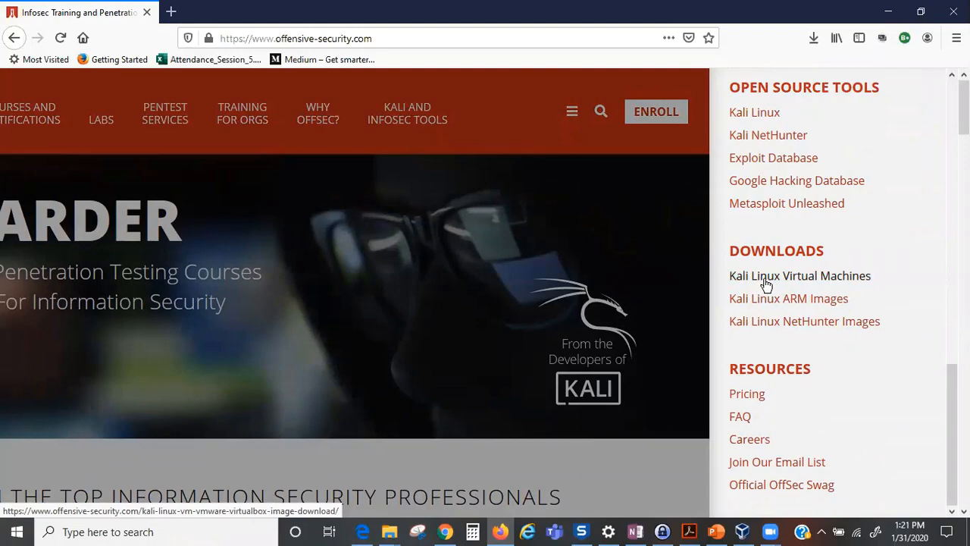
pyautogui.click(800, 275)
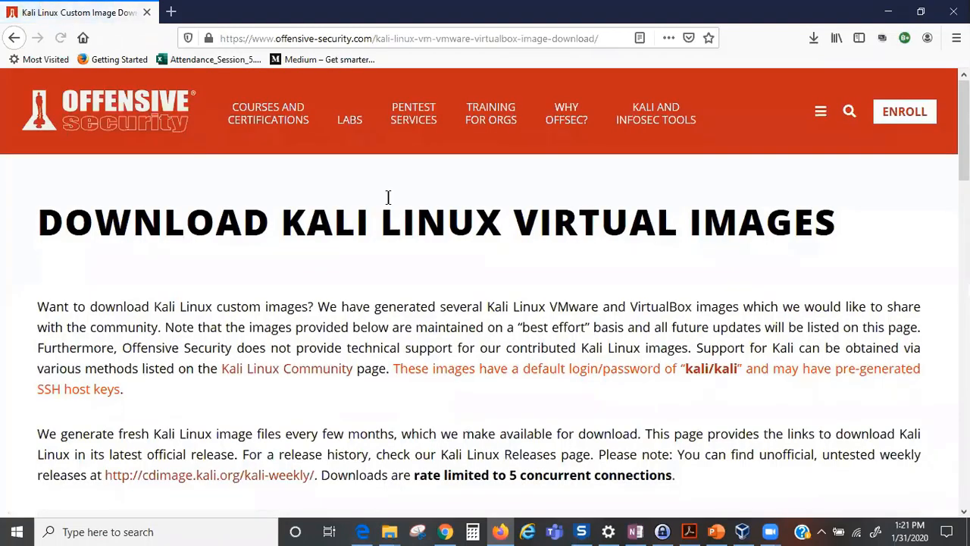
# - Expand the Kali Linux VirtualBox Images section listing the 32-bit and 64-bit 2020.1 builds
pyautogui.scroll(-3)
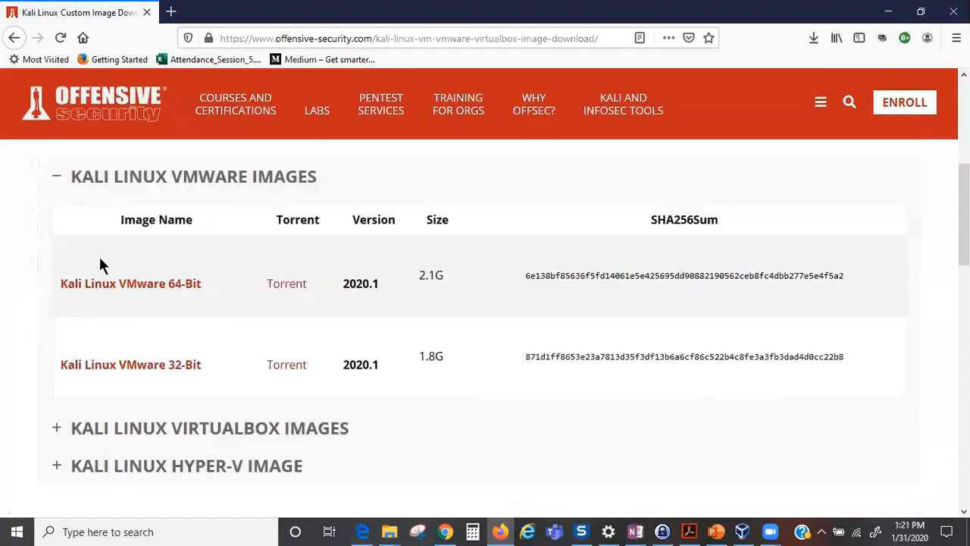
pyautogui.moveTo(159, 227)
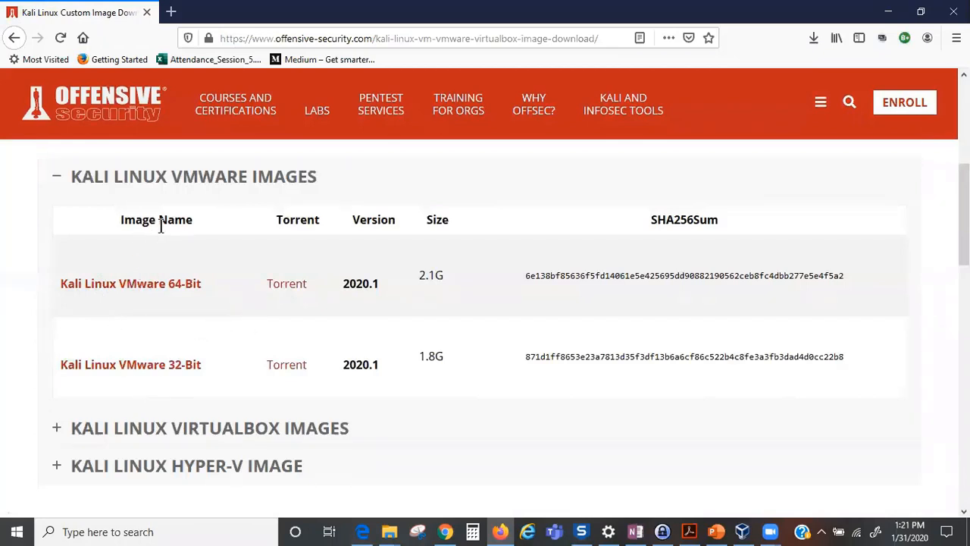
pyautogui.moveTo(265, 337)
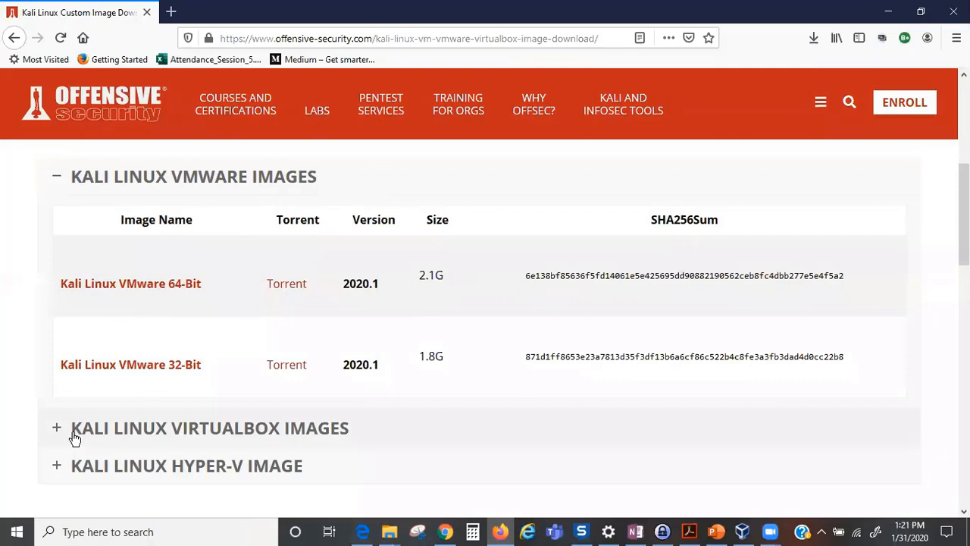
pyautogui.moveTo(351, 447)
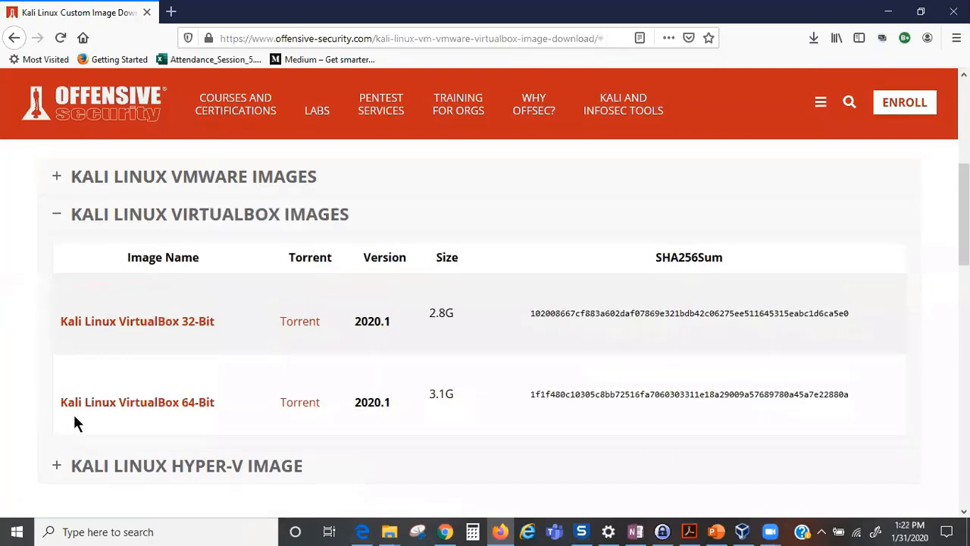
pyautogui.moveTo(194, 346)
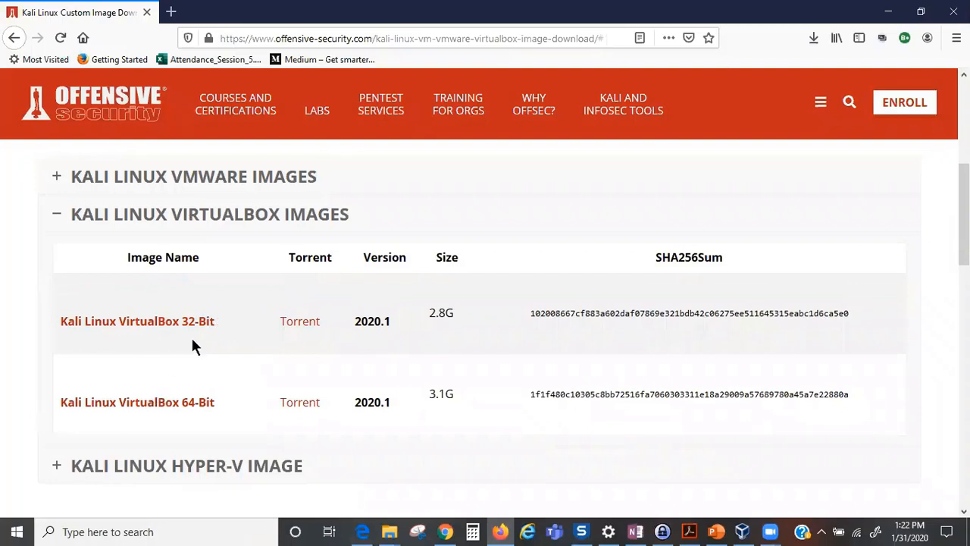
pyautogui.moveTo(180, 342)
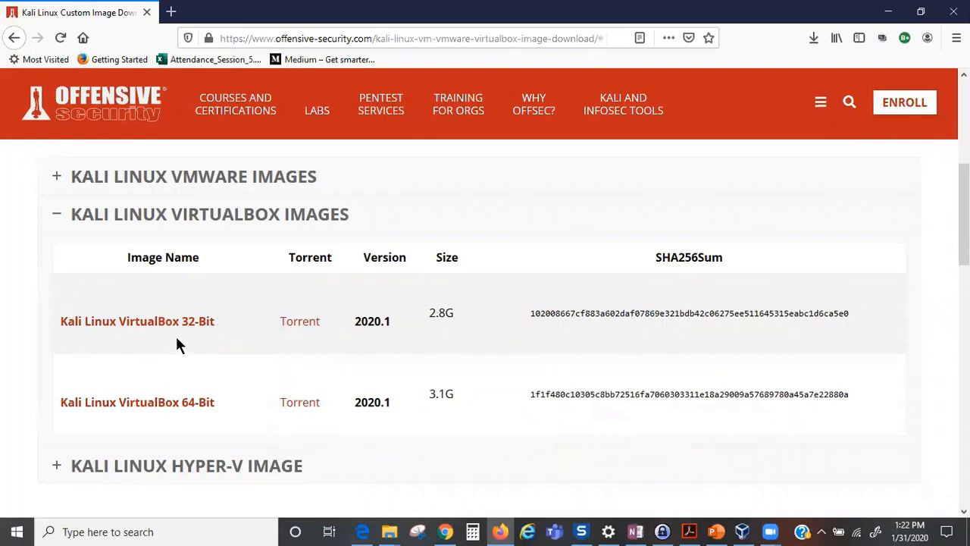
pyautogui.moveTo(188, 417)
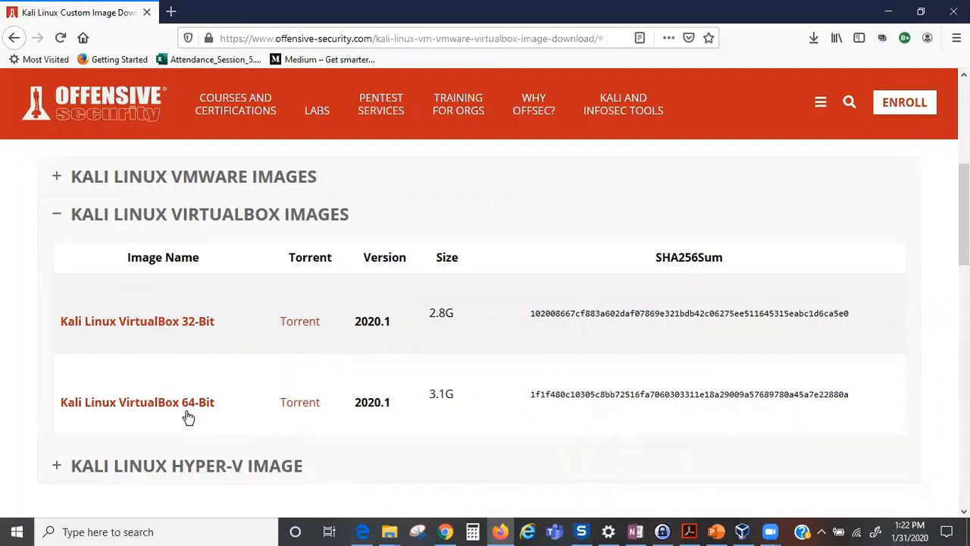
pyautogui.moveTo(300, 401)
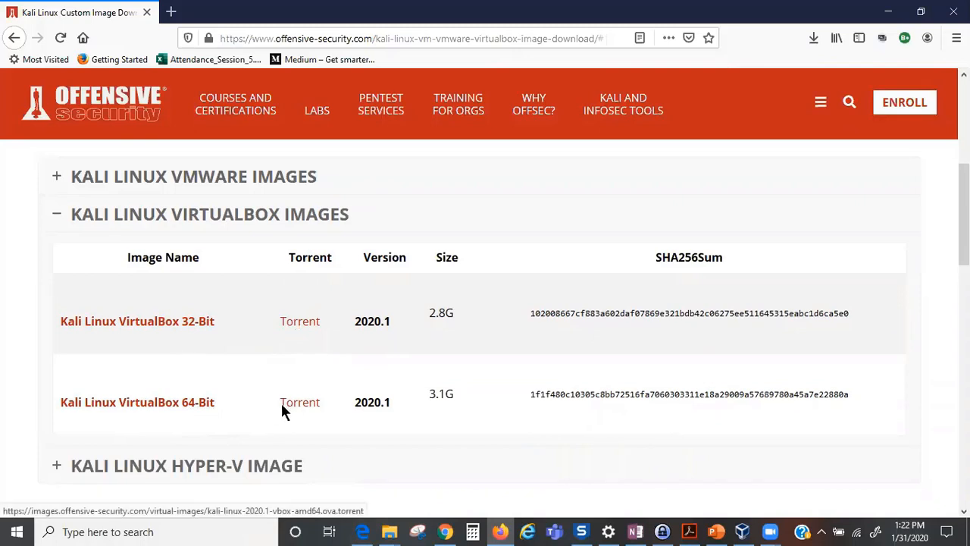
pyautogui.moveTo(129, 470)
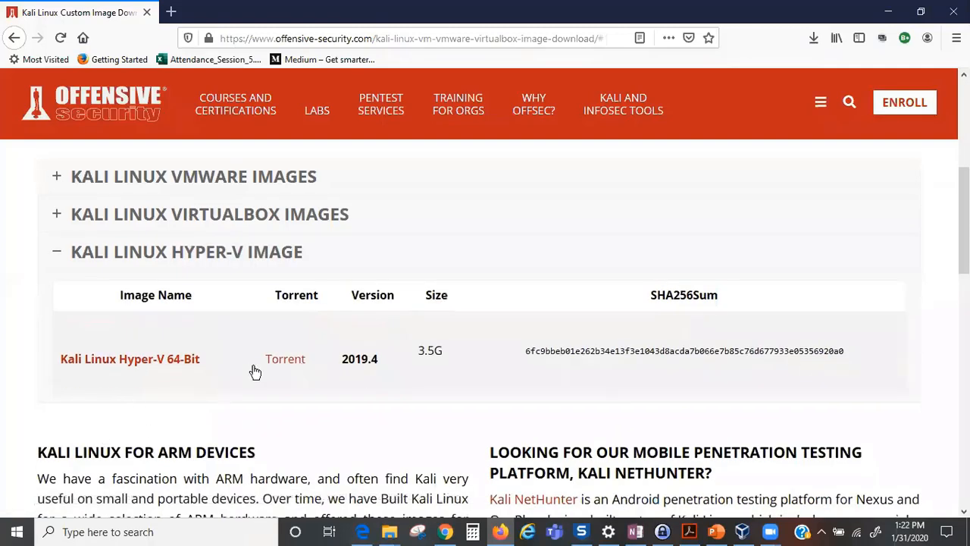
pyautogui.click(209, 214)
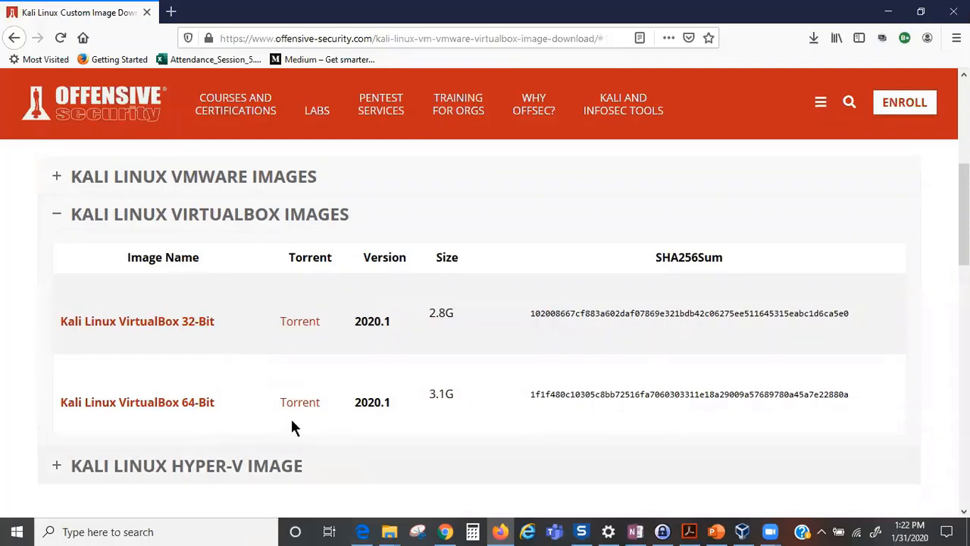
pyautogui.moveTo(445, 531)
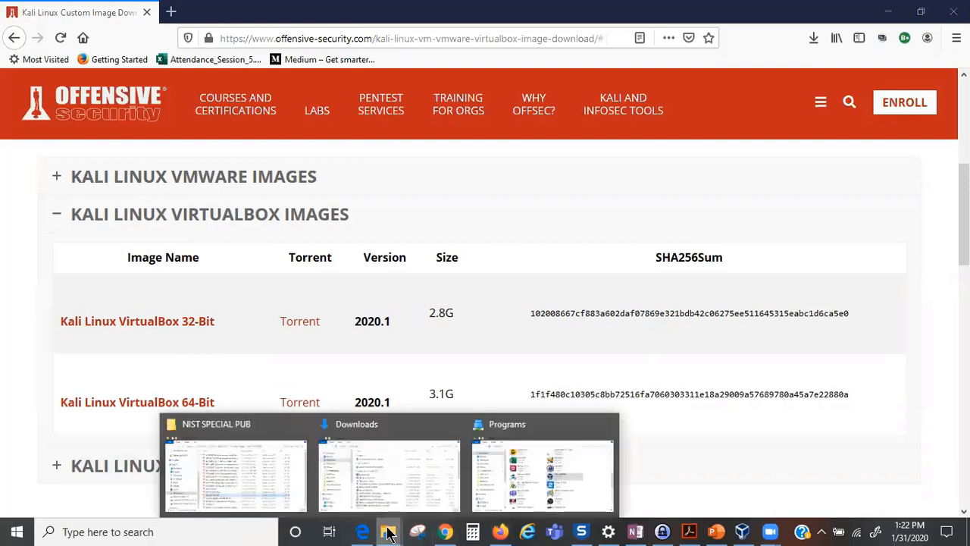
# - From Downloads, launch the kali-linux-2020.1-vbox-amd64 OVA into VirtualBox's Import Virtual Appliance dialog
pyautogui.click(234, 470)
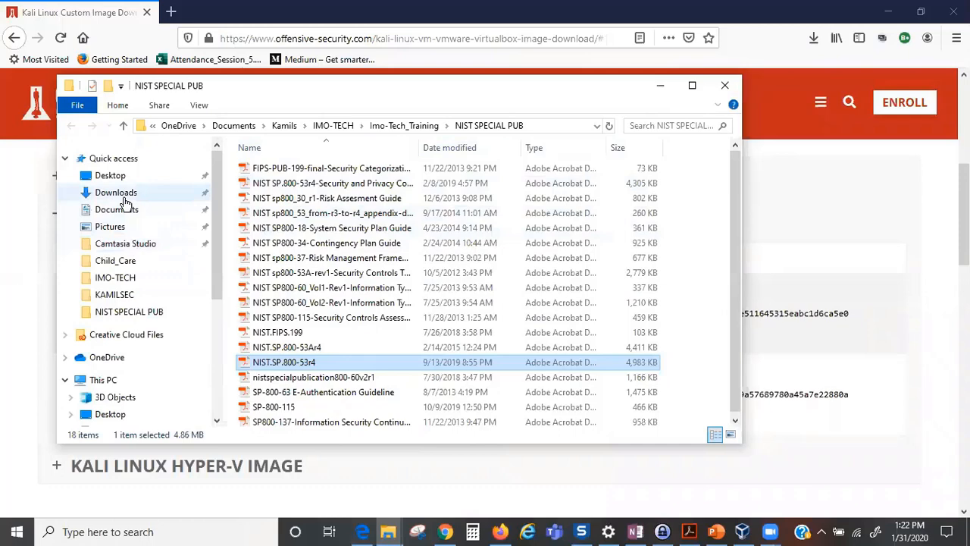
pyautogui.click(115, 191)
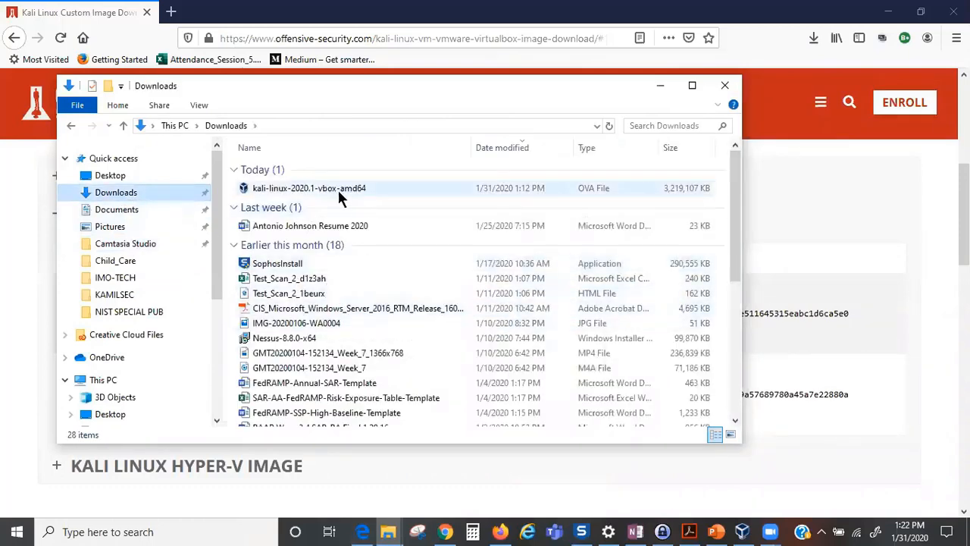
pyautogui.moveTo(309, 187)
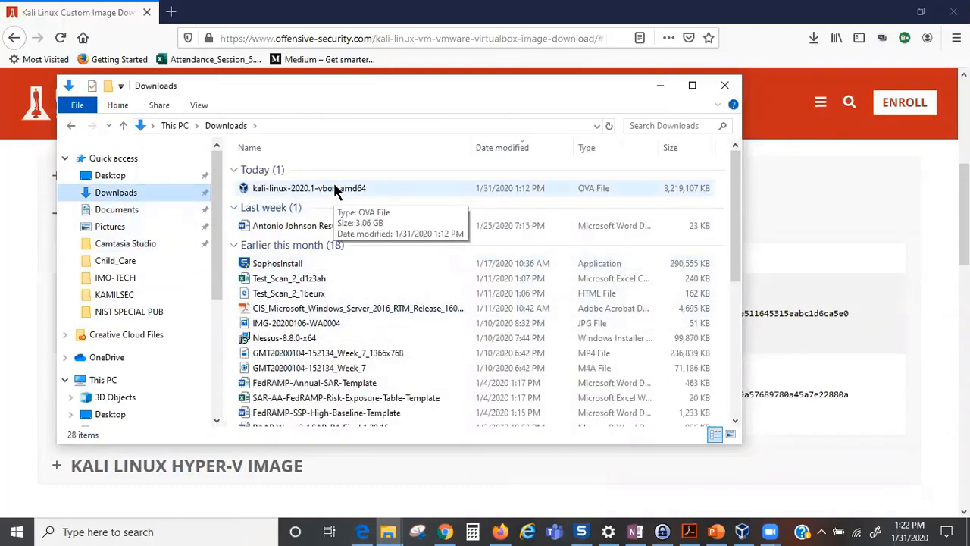
pyautogui.click(309, 188)
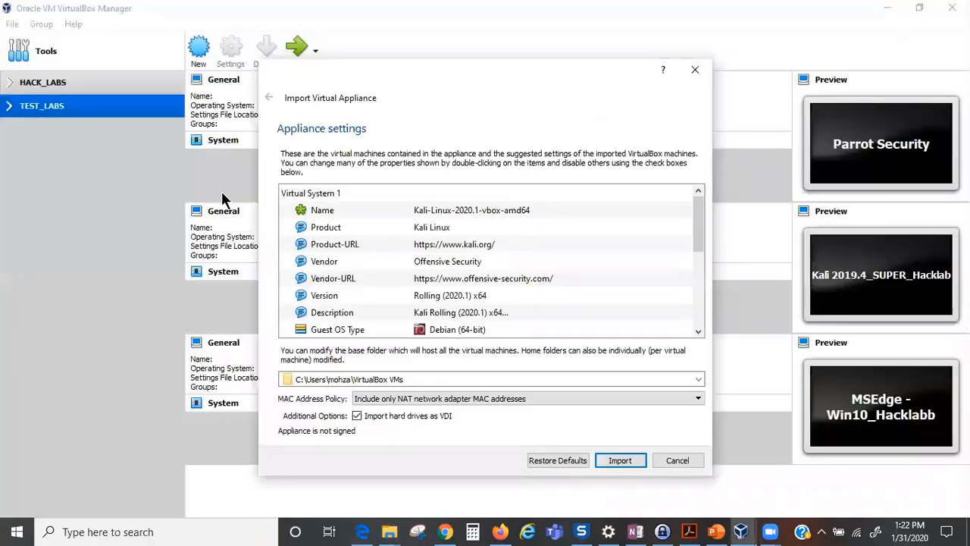
pyautogui.moveTo(149, 170)
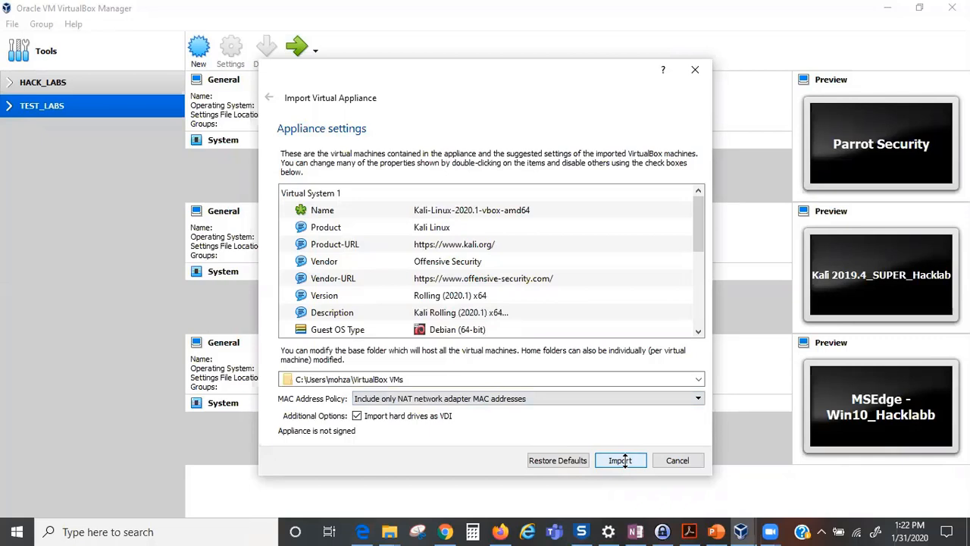
# - Start the appliance import and agree to the Kali software licence terms
pyautogui.click(620, 461)
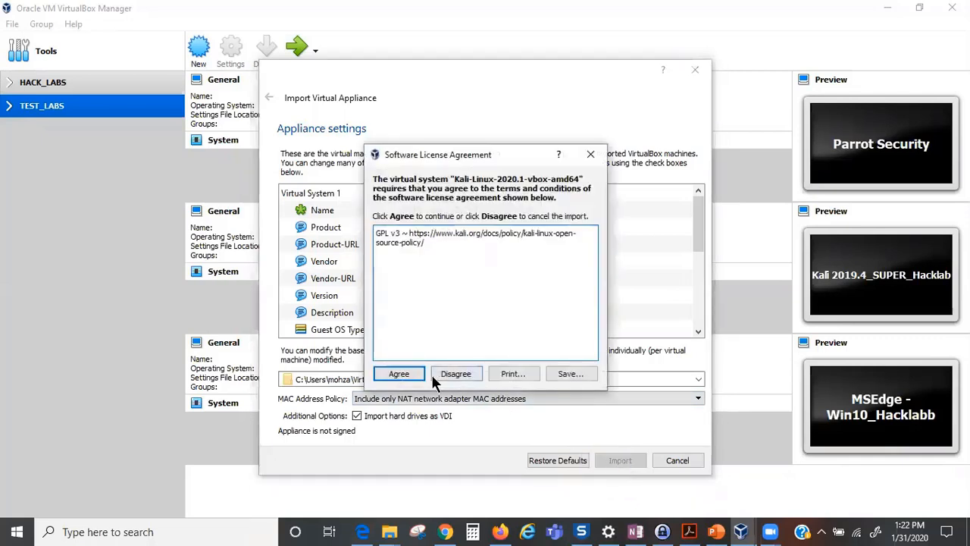
pyautogui.click(399, 373)
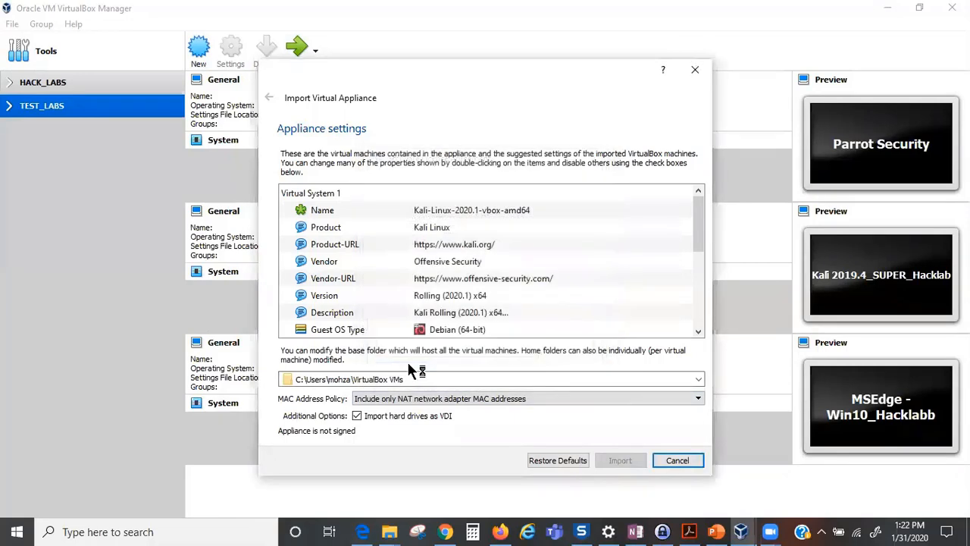
pyautogui.click(618, 460)
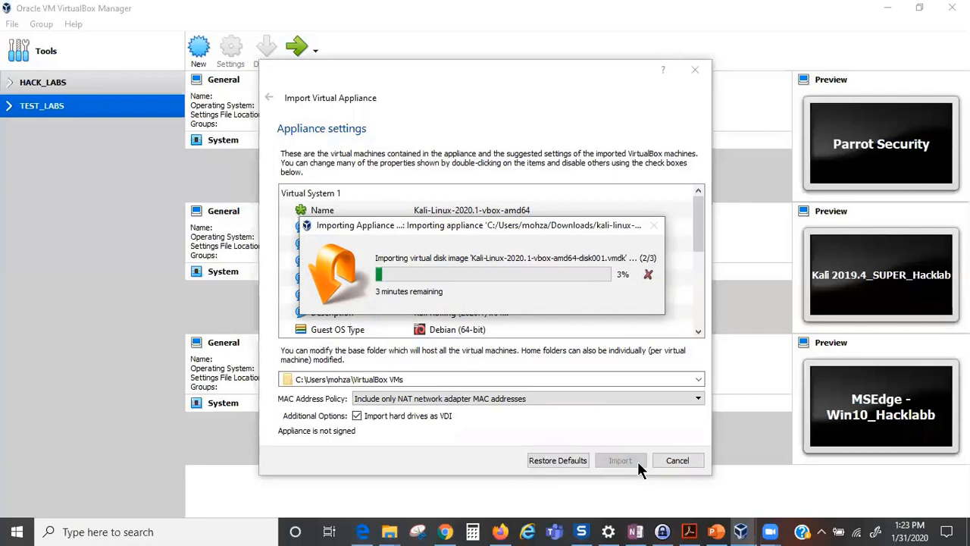
pyautogui.moveTo(591, 30)
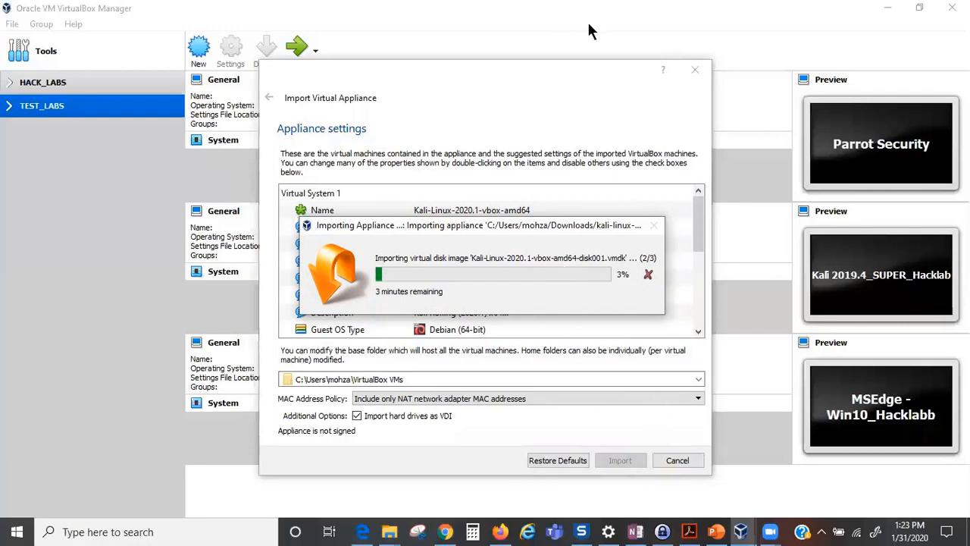
pyautogui.moveTo(506, 24)
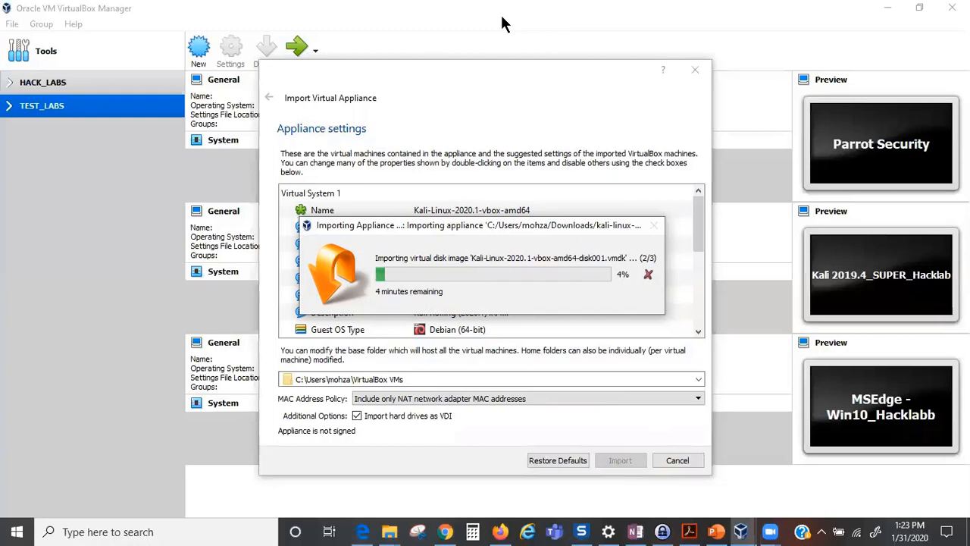
pyautogui.moveTo(637, 109)
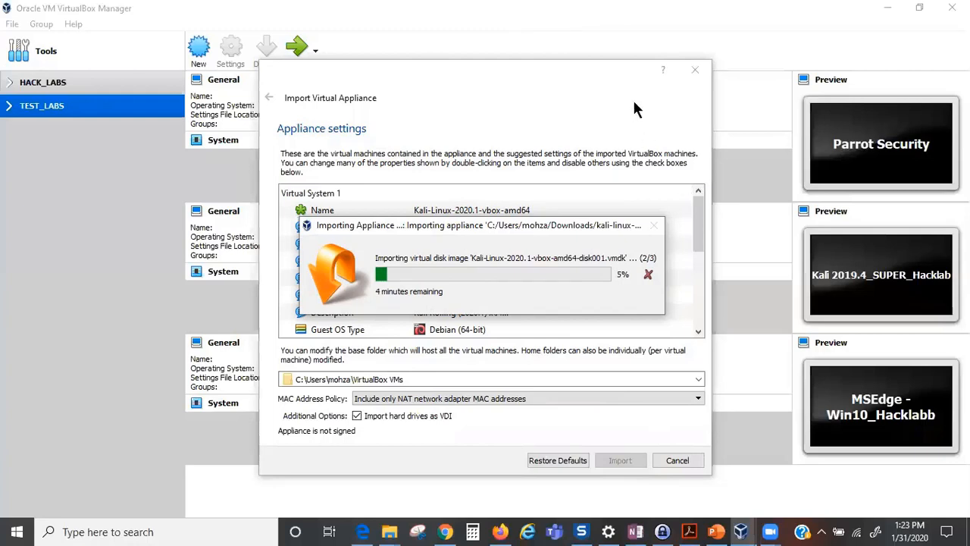
pyautogui.moveTo(455, 191)
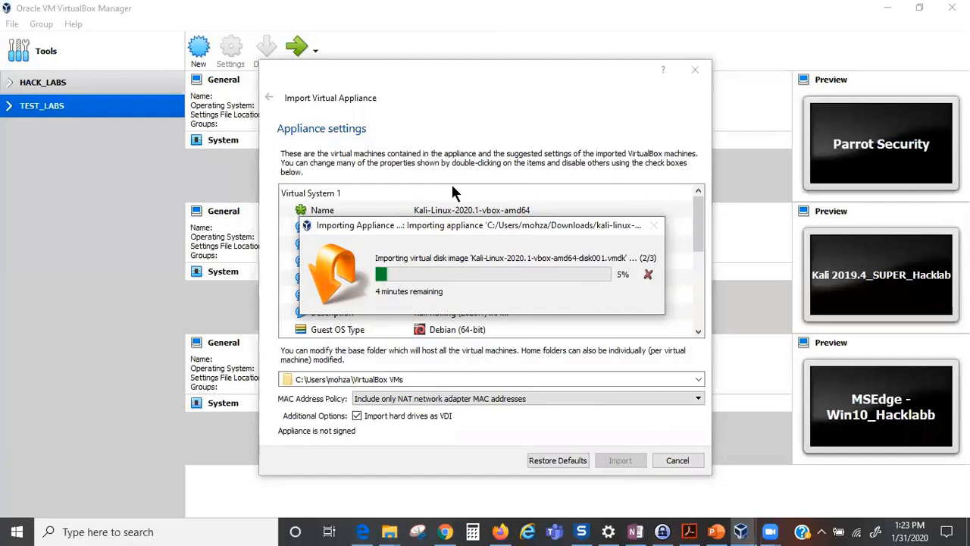
pyautogui.moveTo(588, 28)
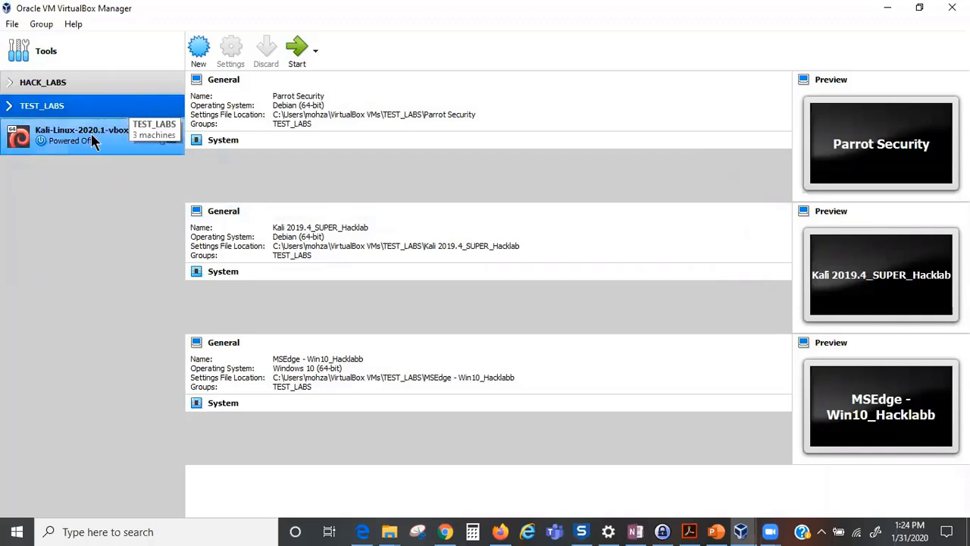
# - In Settings > General, replace the '-vbox-amd64' name suffix with '_TestLab'
pyautogui.click(91, 135)
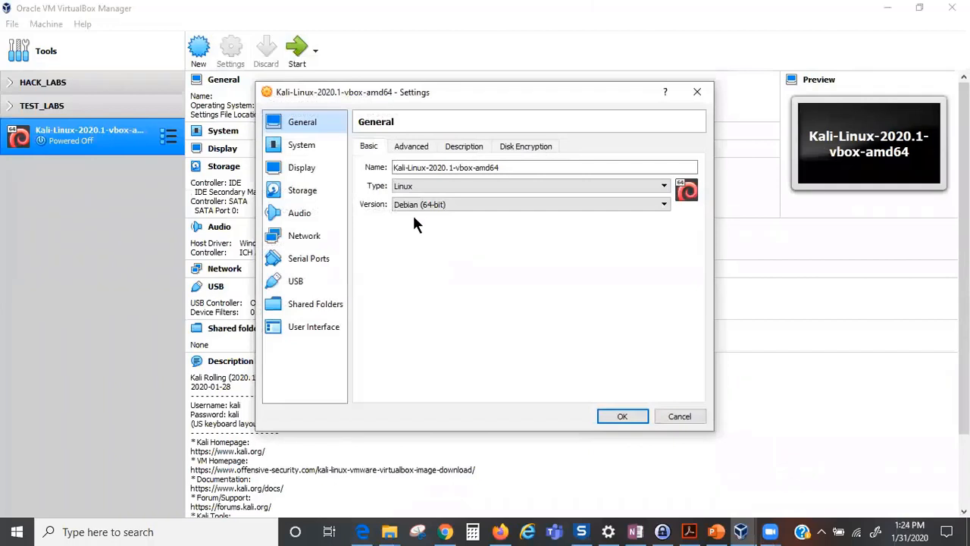
pyautogui.moveTo(522, 185)
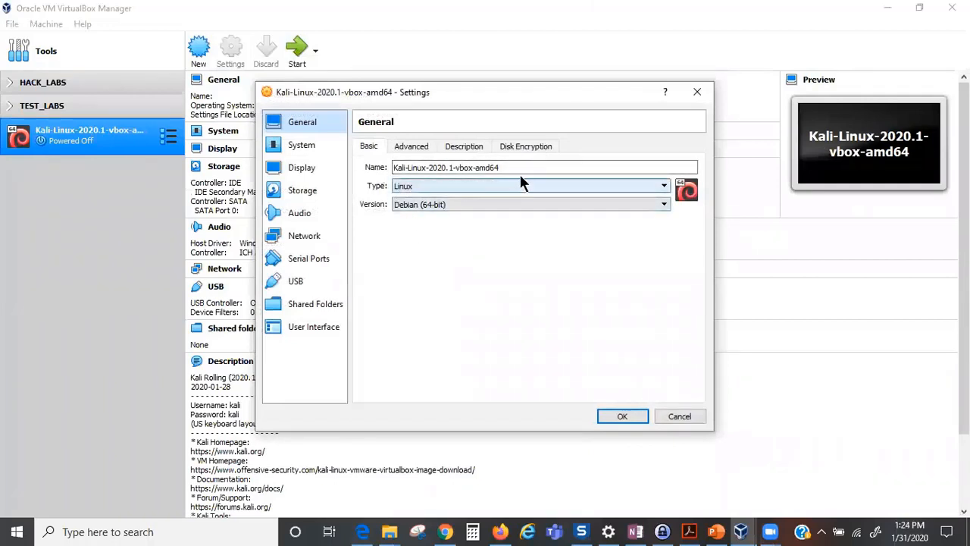
pyautogui.tripleClick(530, 166)
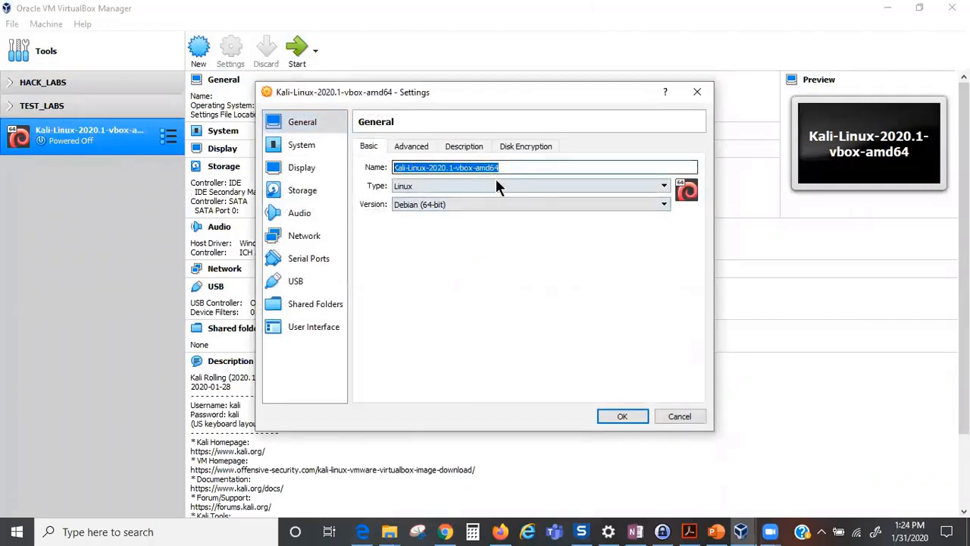
pyautogui.click(523, 166)
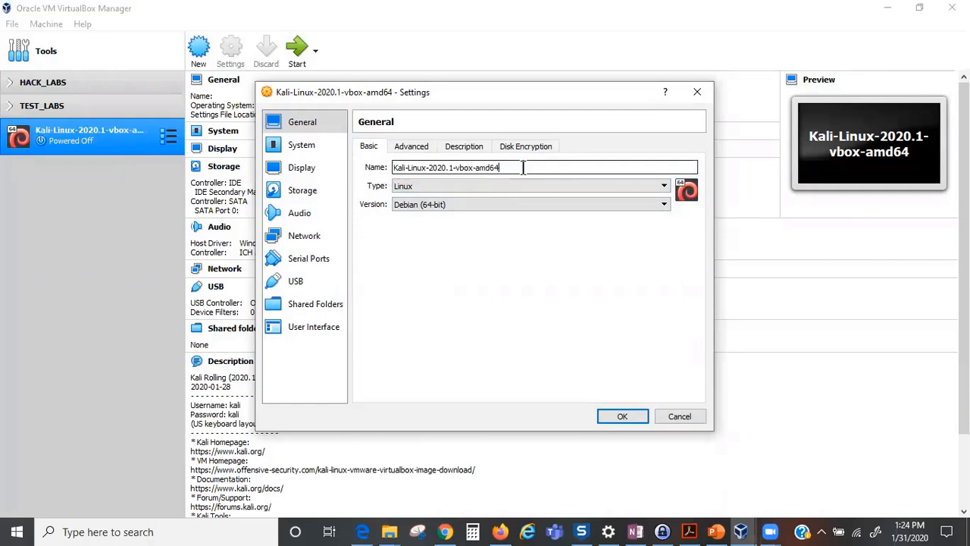
pyautogui.press('BackSpace')
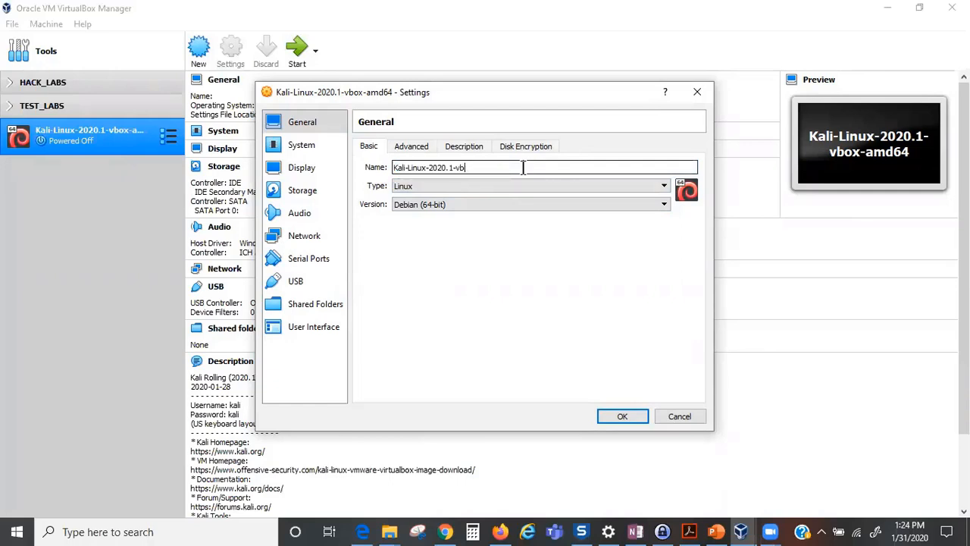
pyautogui.press('Backspace')
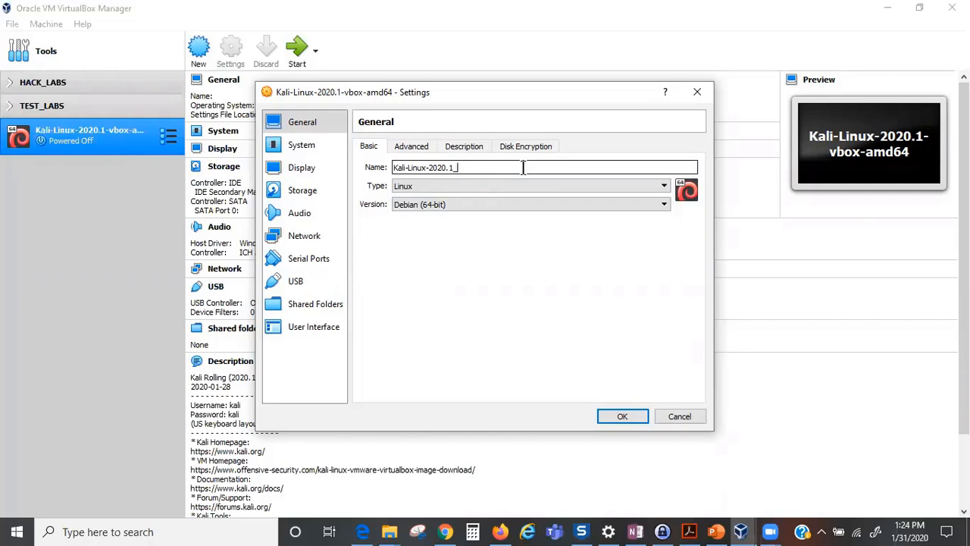
pyautogui.write('Test')
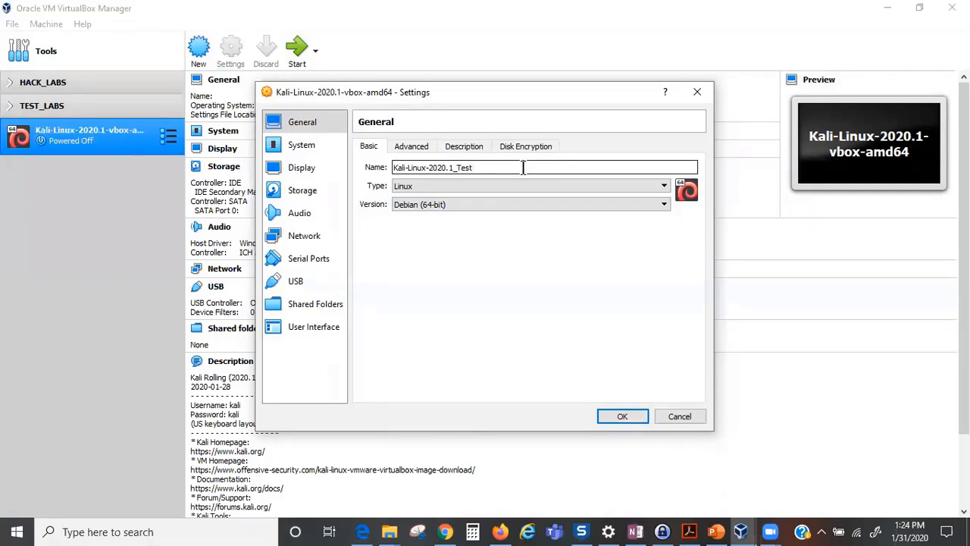
pyautogui.write('Lab')
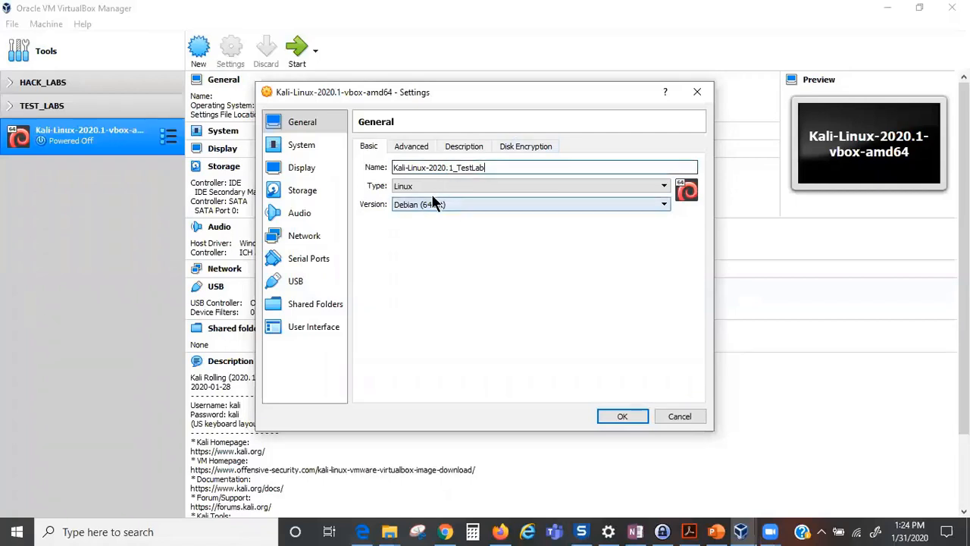
pyautogui.moveTo(407, 211)
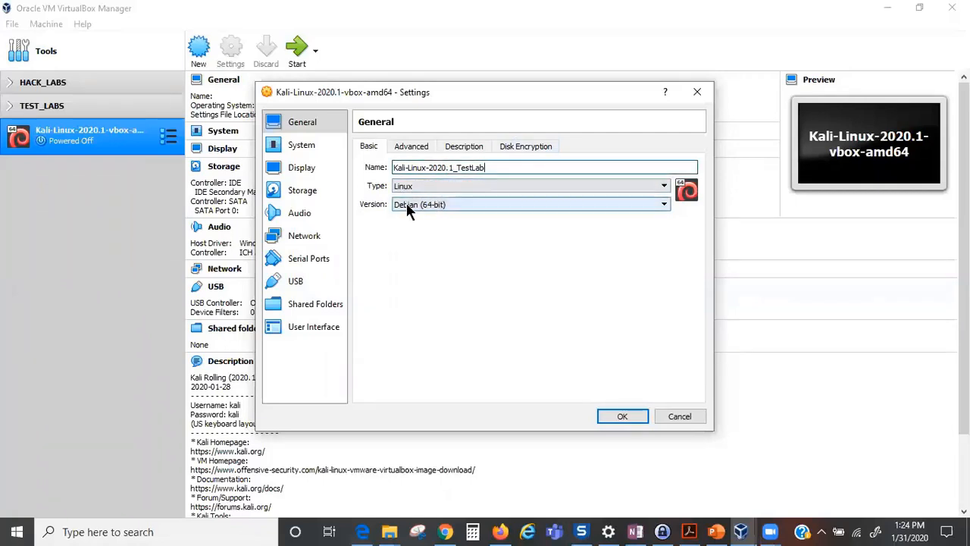
pyautogui.moveTo(430, 215)
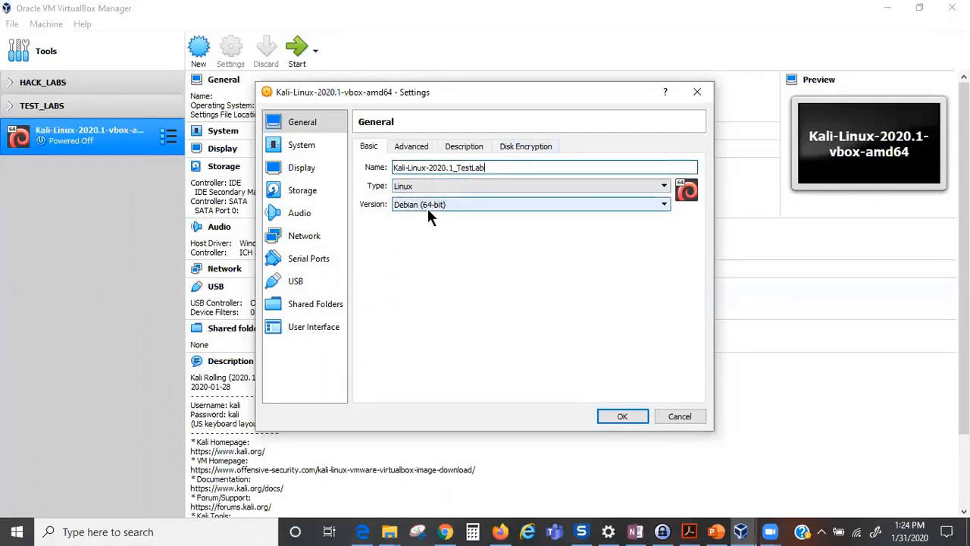
pyautogui.click(411, 145)
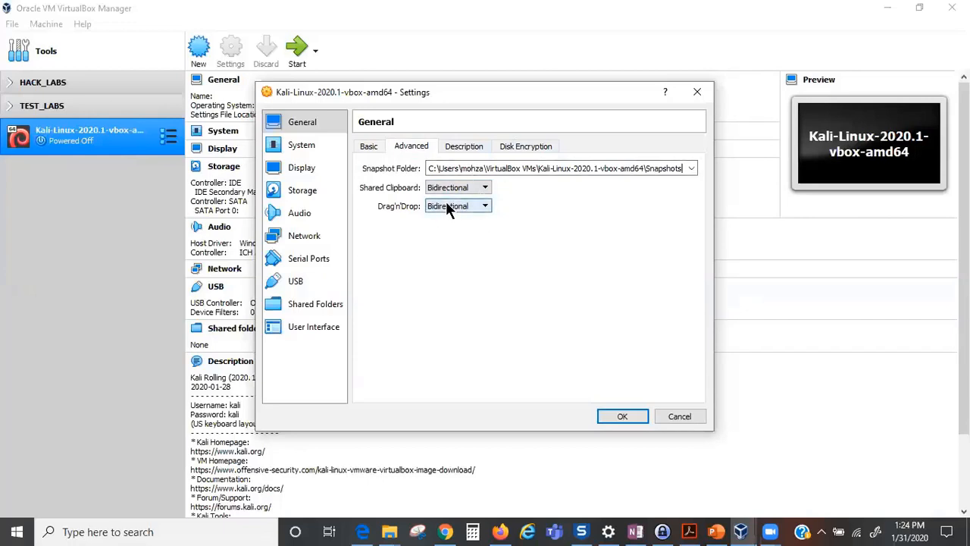
pyautogui.moveTo(436, 306)
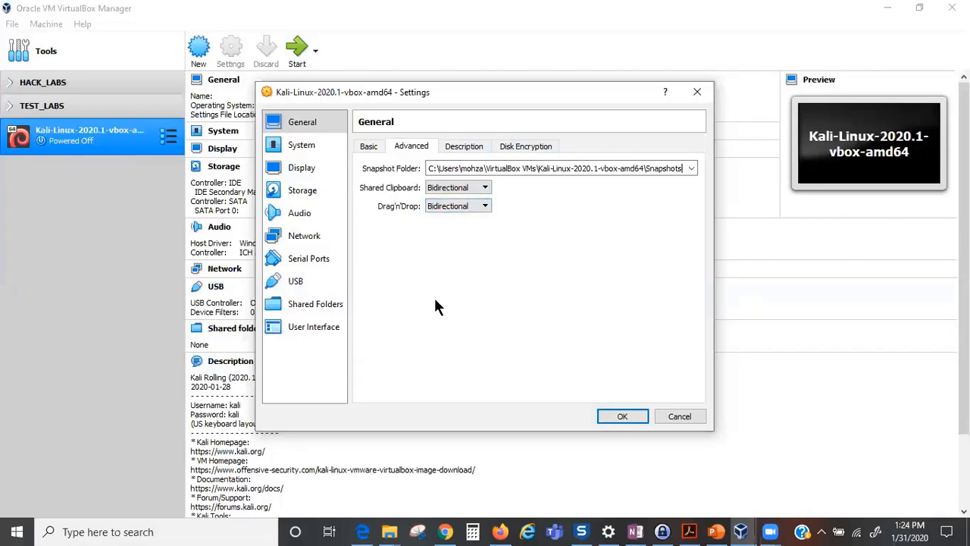
pyautogui.moveTo(475, 200)
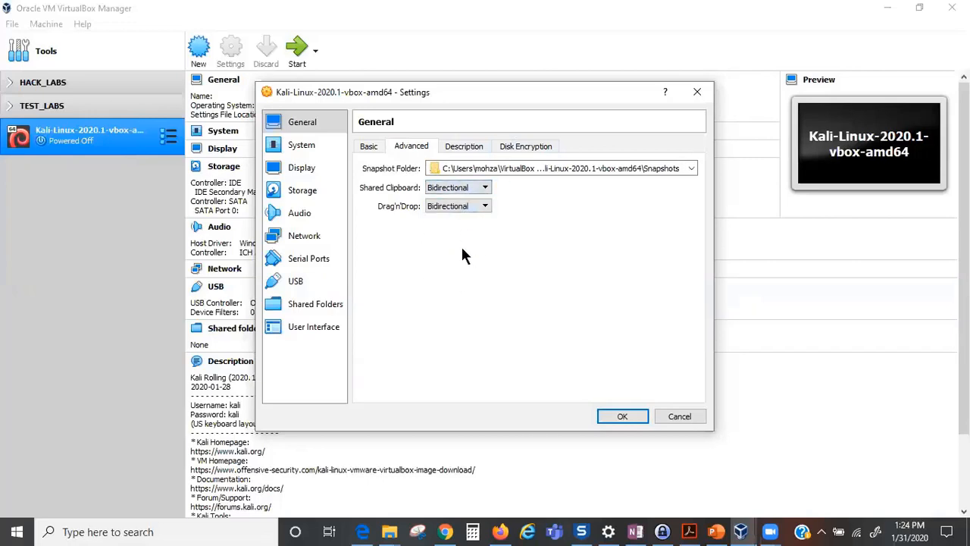
pyautogui.moveTo(471, 248)
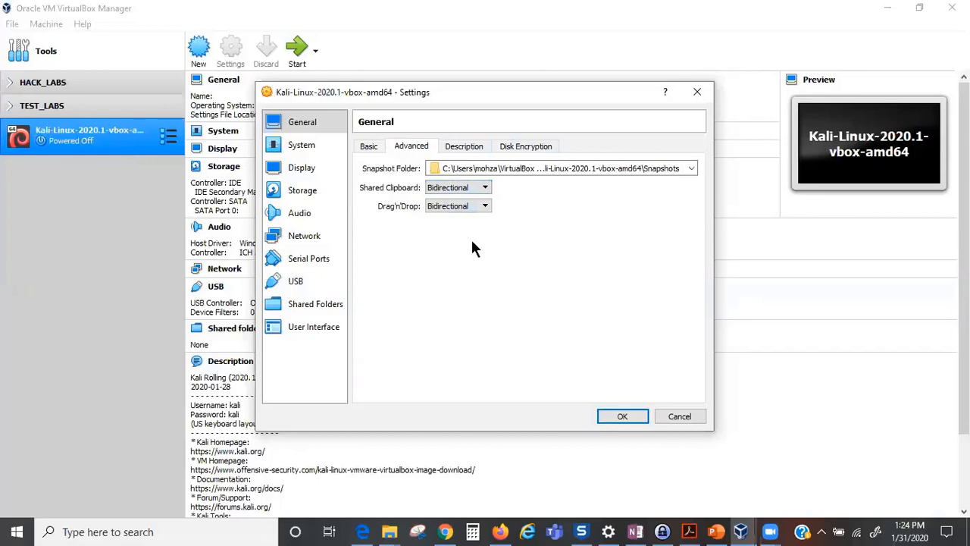
pyautogui.moveTo(362, 173)
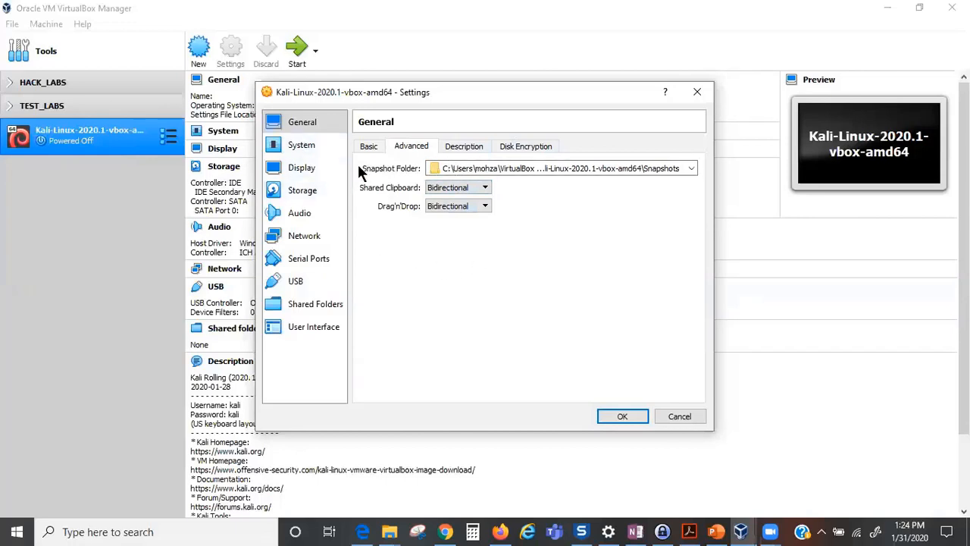
# - Show the VM's System settings with 2048 MB base memory and Hard Disk first in boot order
pyautogui.click(300, 146)
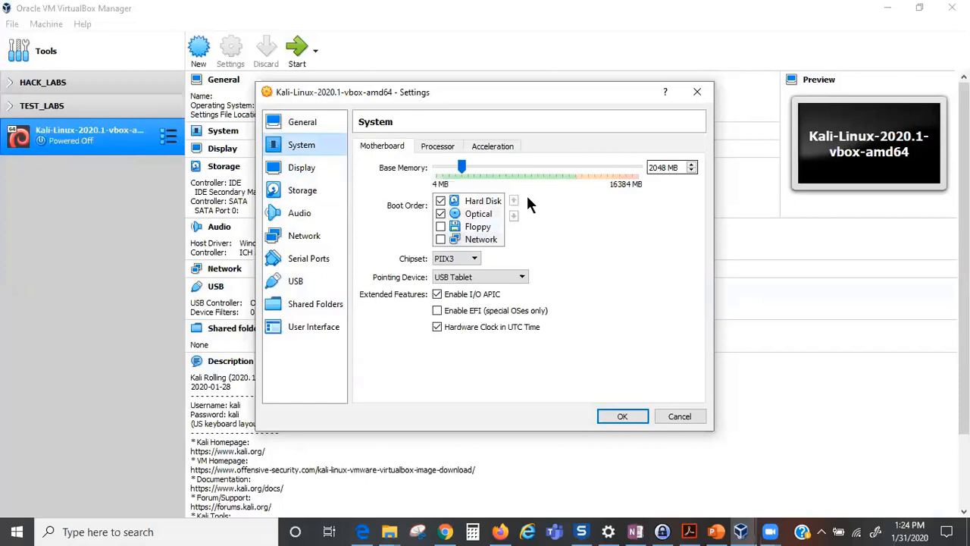
# - Review the Processor, Display and Storage pages, ending on the Network settings
pyautogui.click(436, 146)
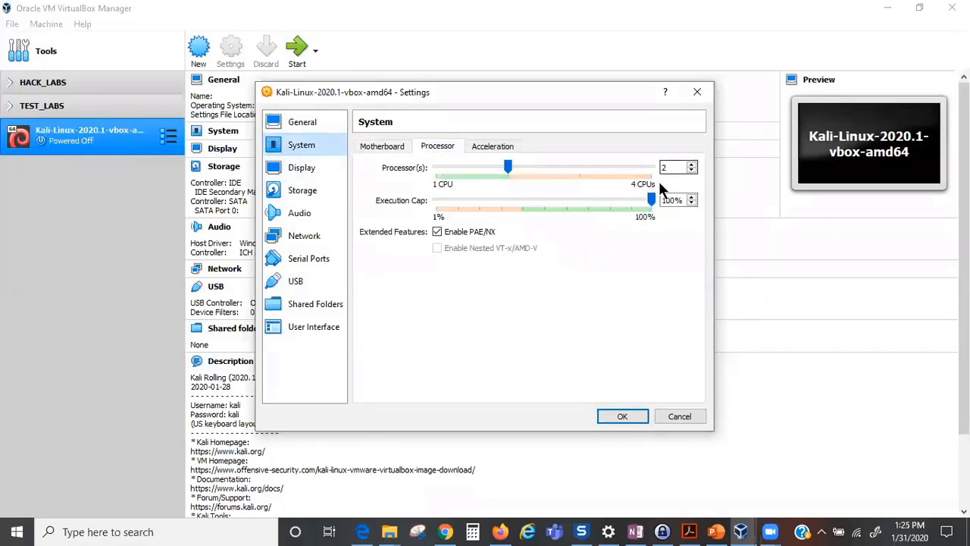
pyautogui.moveTo(518, 195)
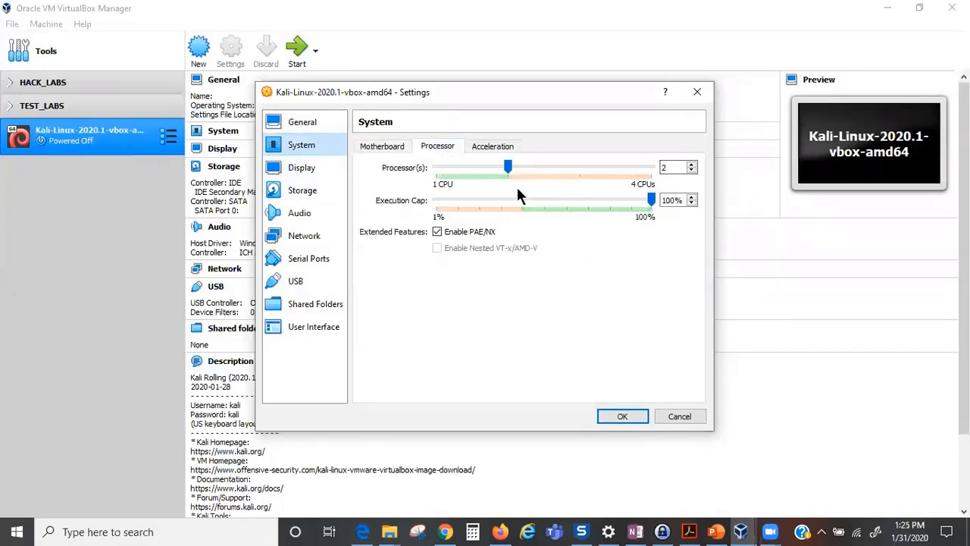
pyautogui.click(300, 167)
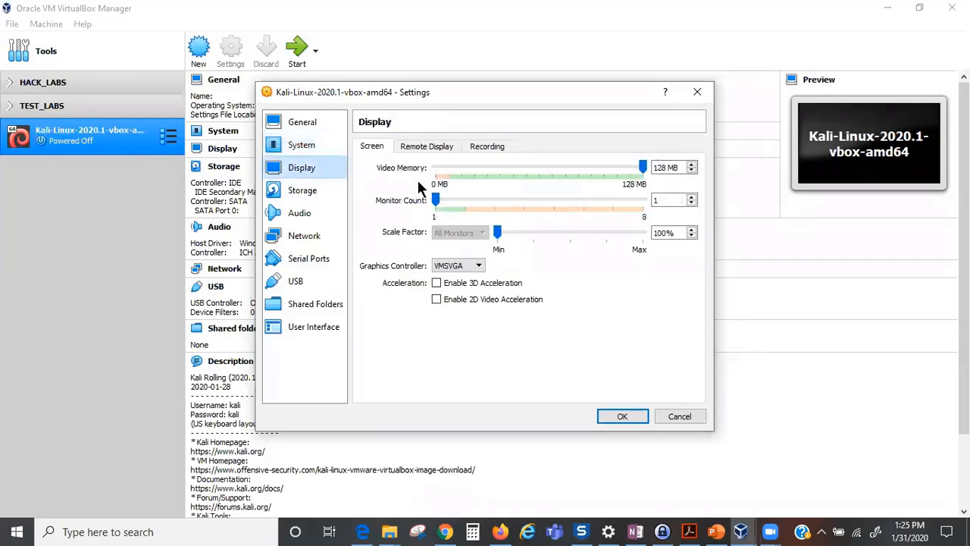
pyautogui.click(301, 191)
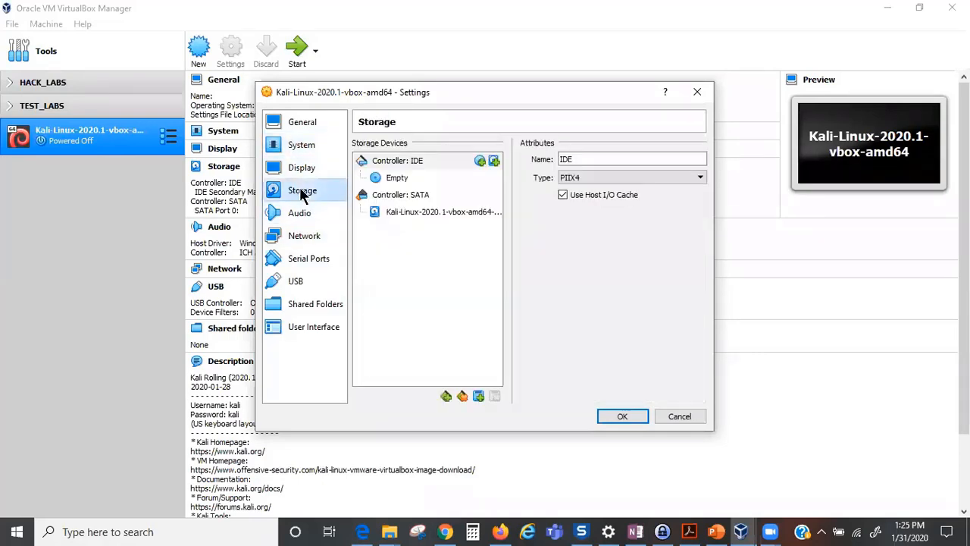
pyautogui.moveTo(309, 212)
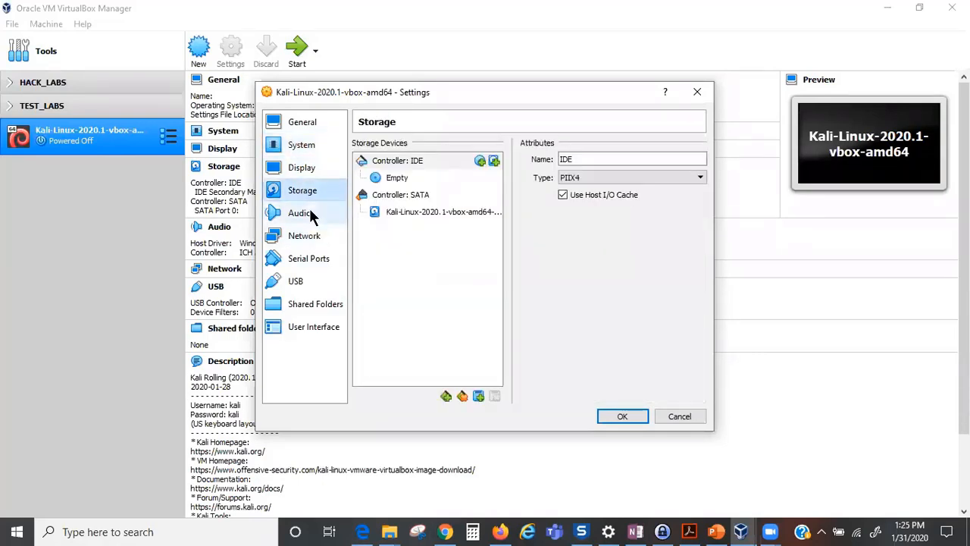
pyautogui.click(304, 235)
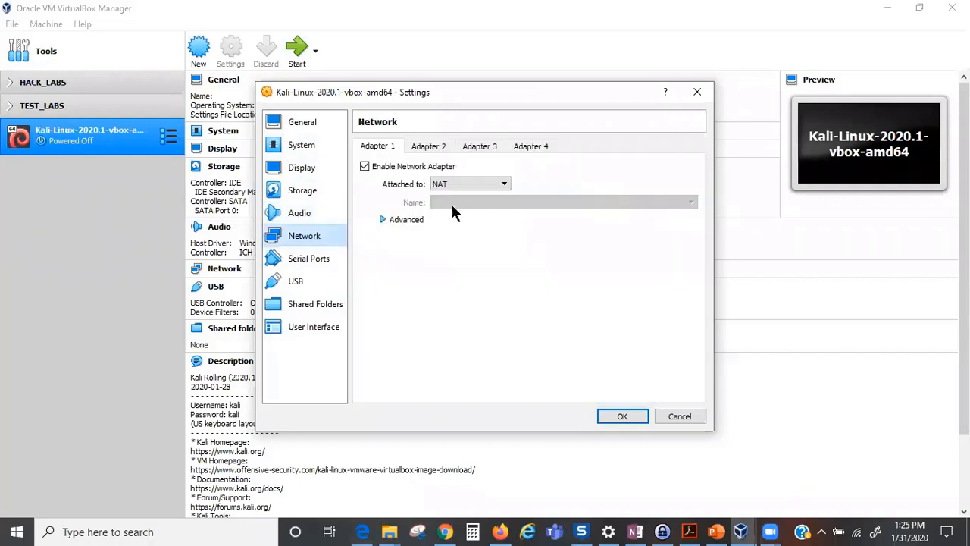
# - Attach Adapter 1 to NAT Network, keeping the 10.0.3-Nat network name
pyautogui.click(503, 183)
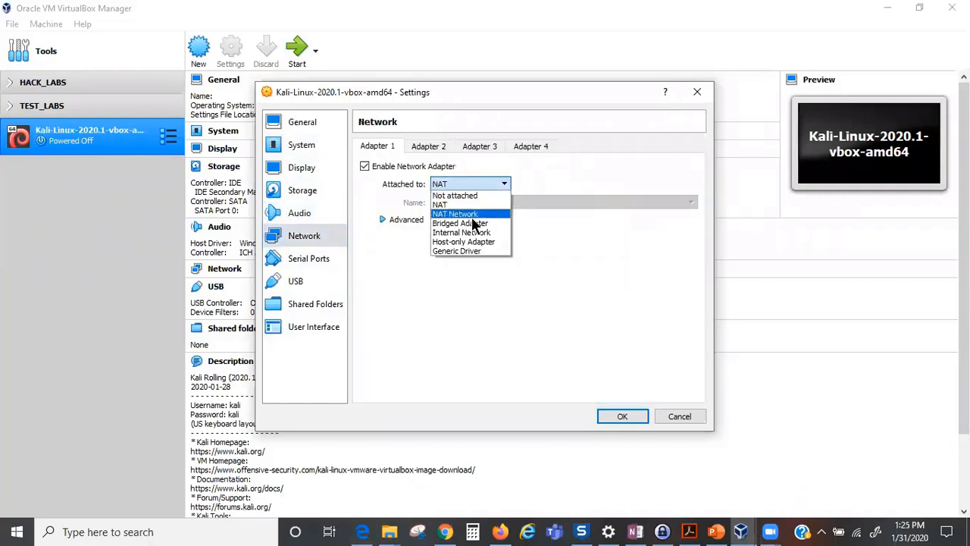
pyautogui.click(455, 212)
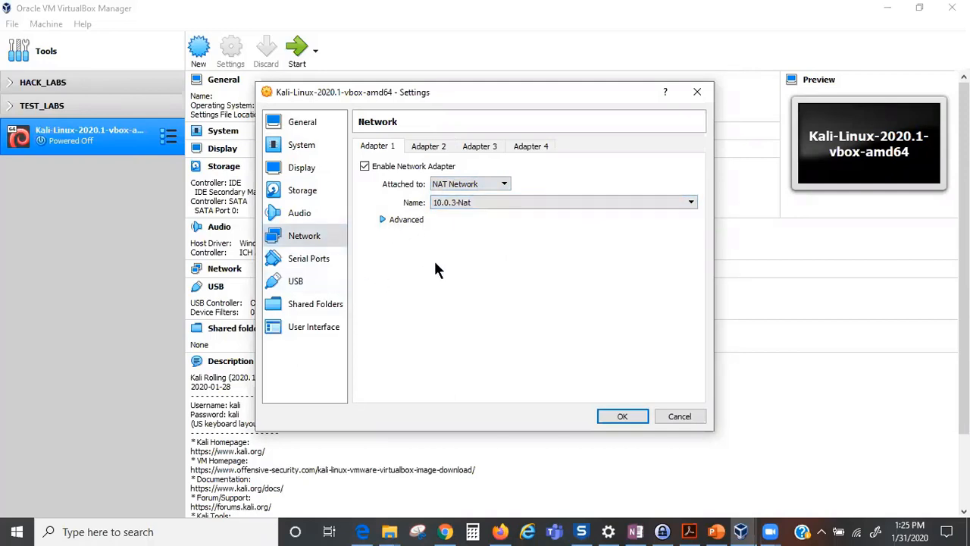
# - View the USB and User Interface settings pages without changes
pyautogui.click(294, 280)
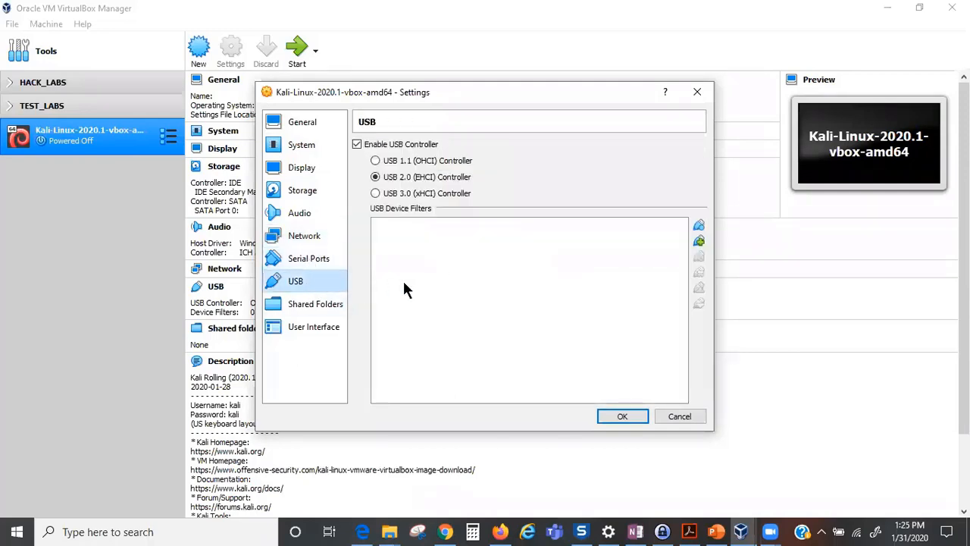
pyautogui.moveTo(382, 291)
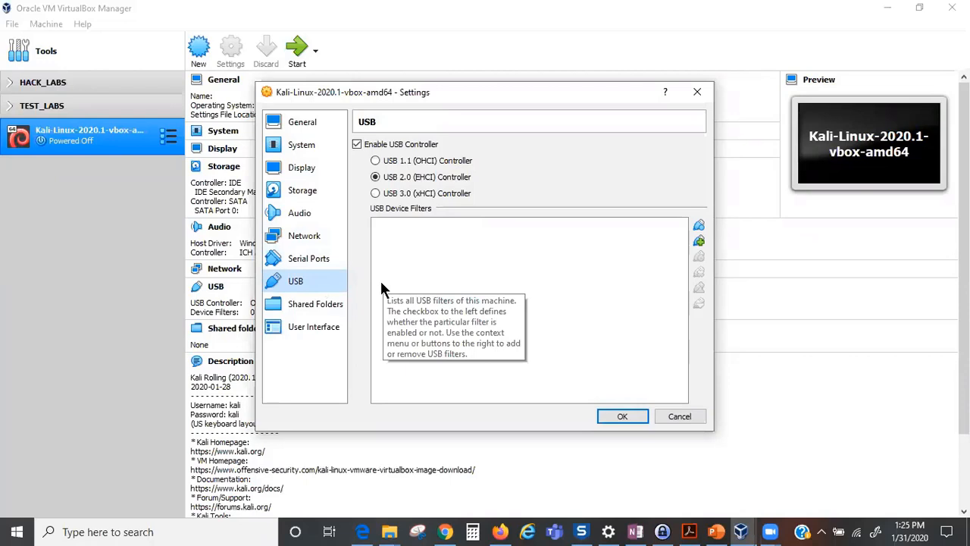
pyautogui.moveTo(676, 244)
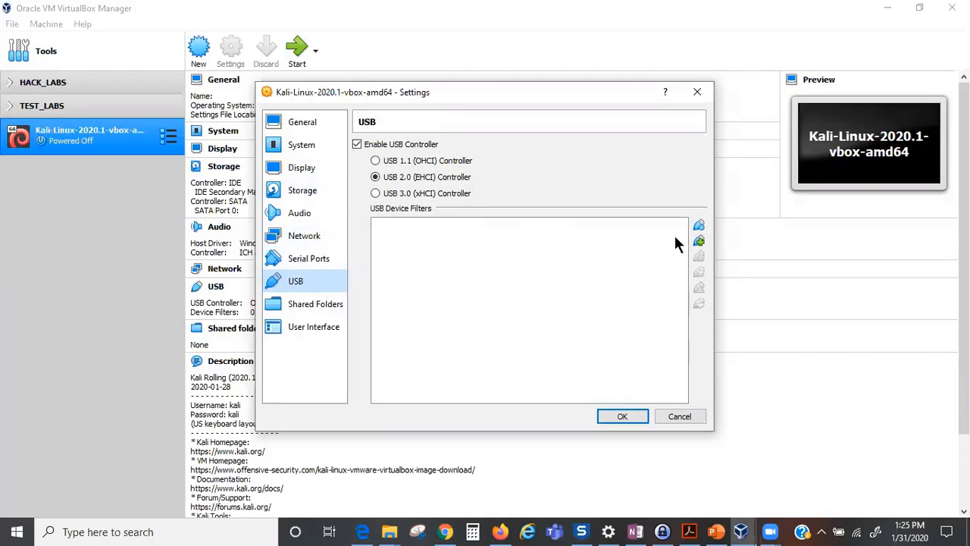
pyautogui.moveTo(315, 303)
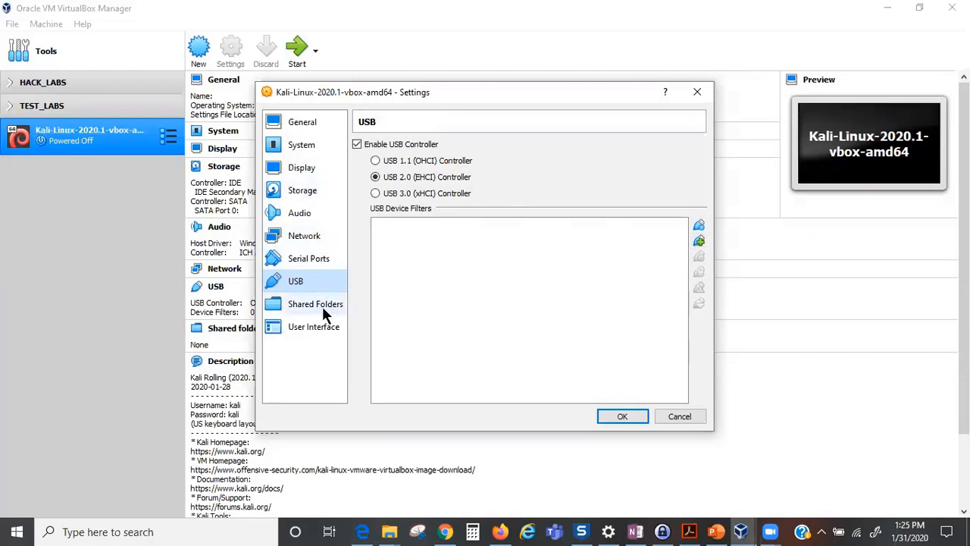
pyautogui.click(314, 327)
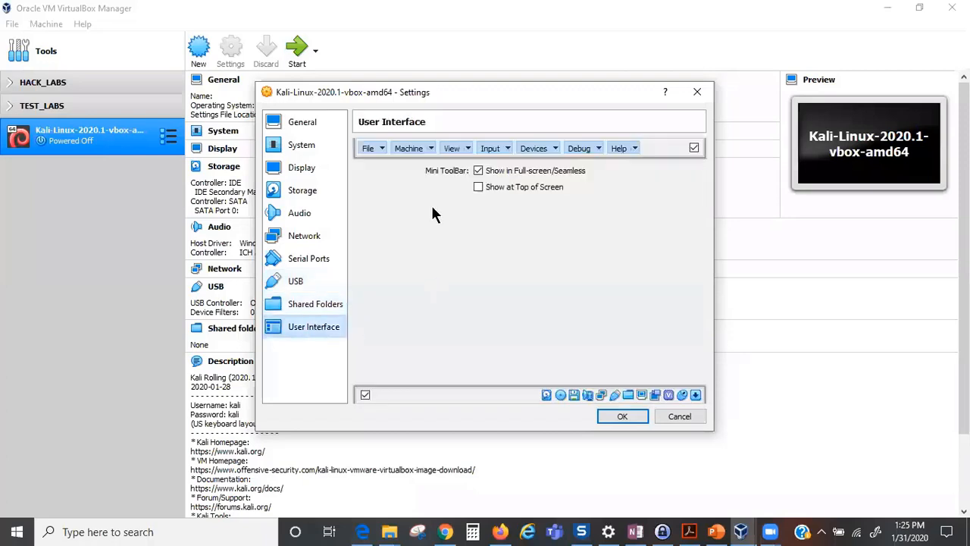
# - Confirm the Settings dialog so the VM appears as Kali-Linux-2020.1_TestLab
pyautogui.click(621, 415)
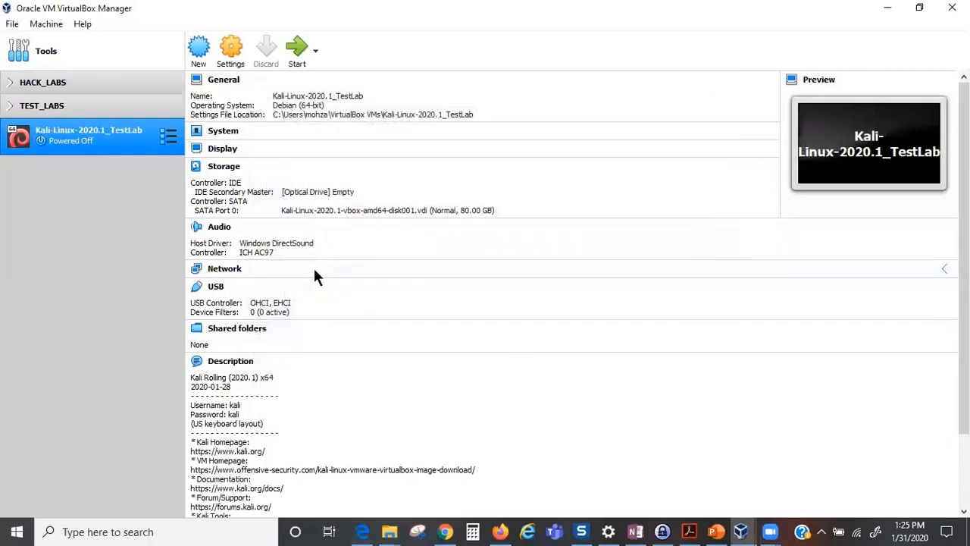
pyautogui.moveTo(288, 118)
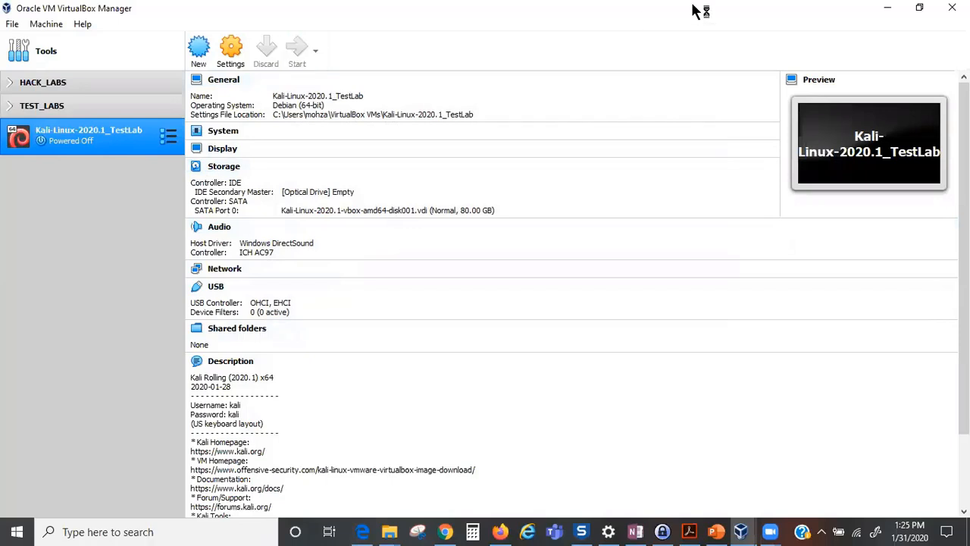
pyautogui.moveTo(603, 18)
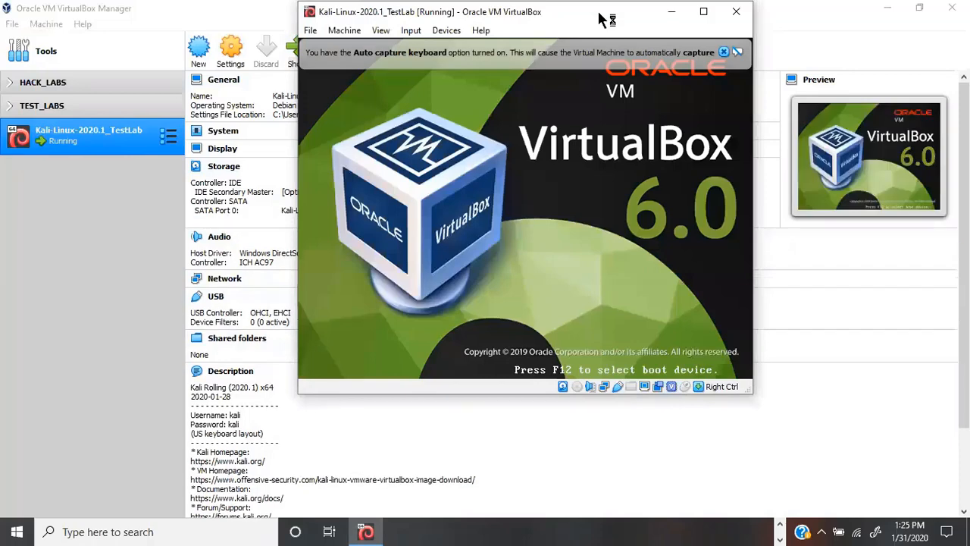
# - Maximize the running VM window and dismiss the keyboard auto-capture banner while Kali boots
pyautogui.click(703, 12)
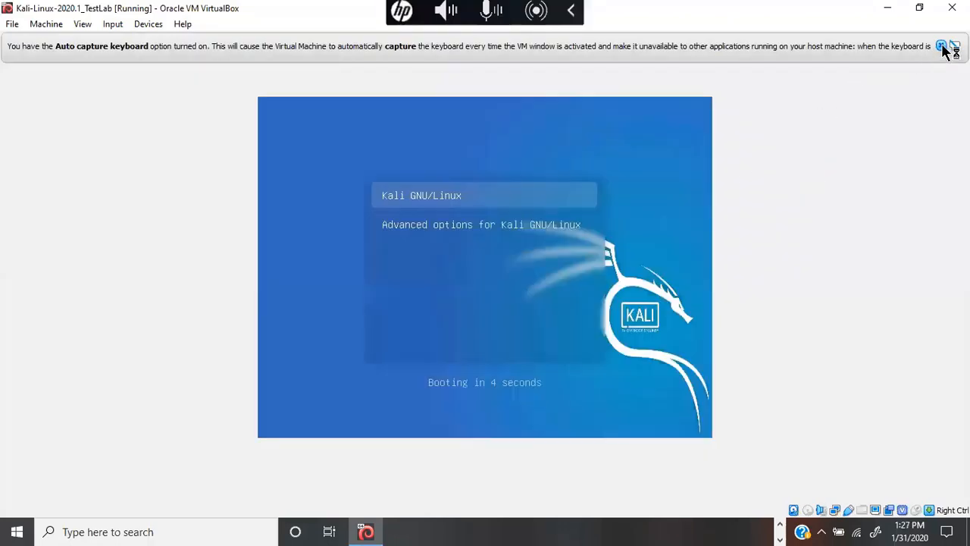
pyautogui.click(954, 46)
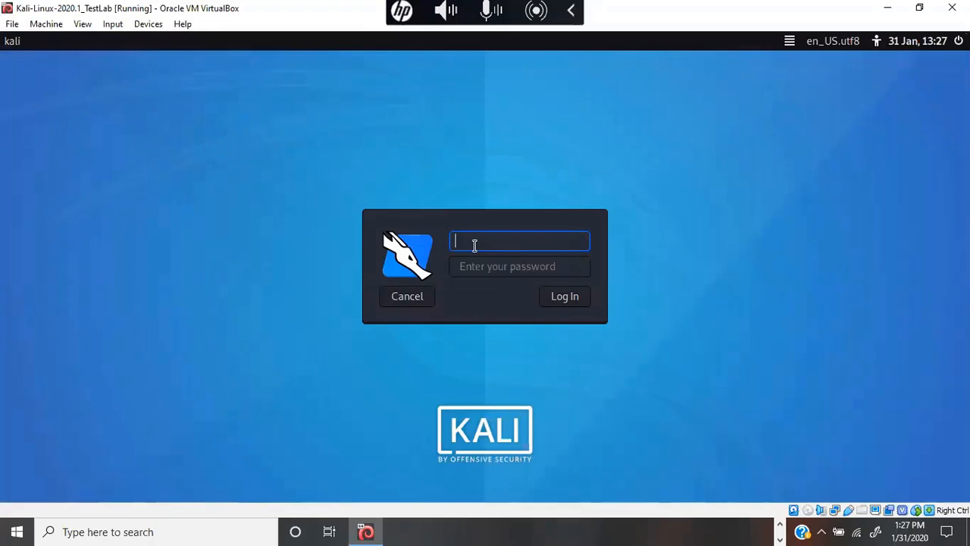
# - Log in with username kali and its password to reach the Kali desktop
pyautogui.write('kali')
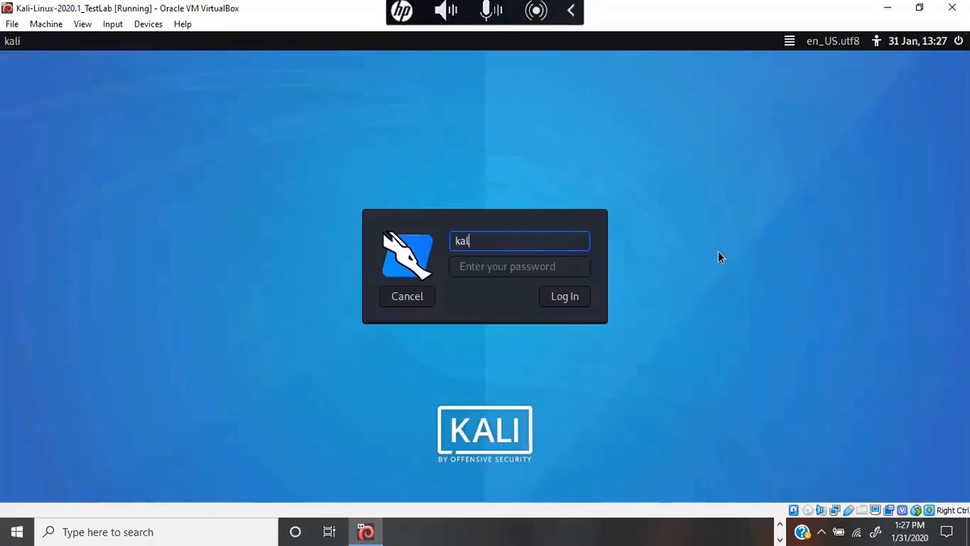
pyautogui.click(519, 266)
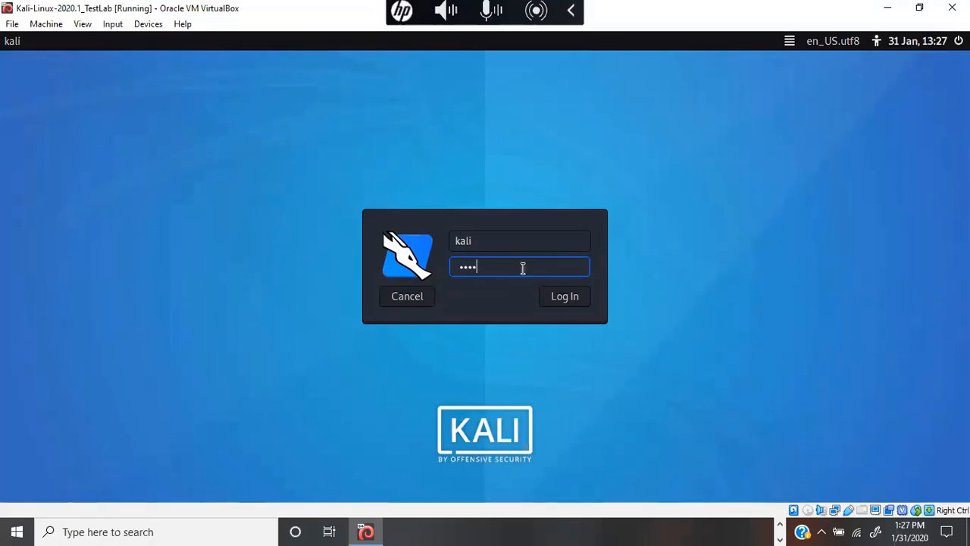
pyautogui.click(563, 295)
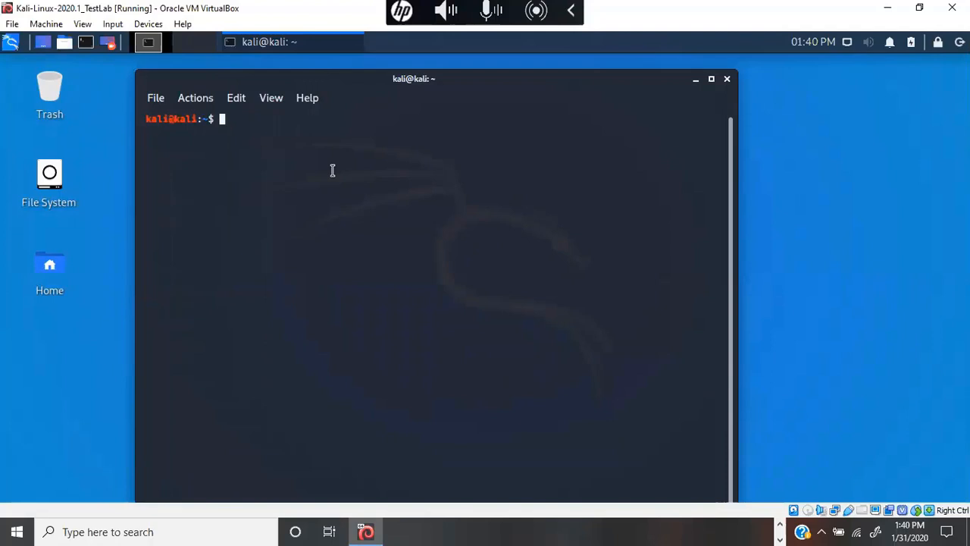
pyautogui.moveTo(219, 159)
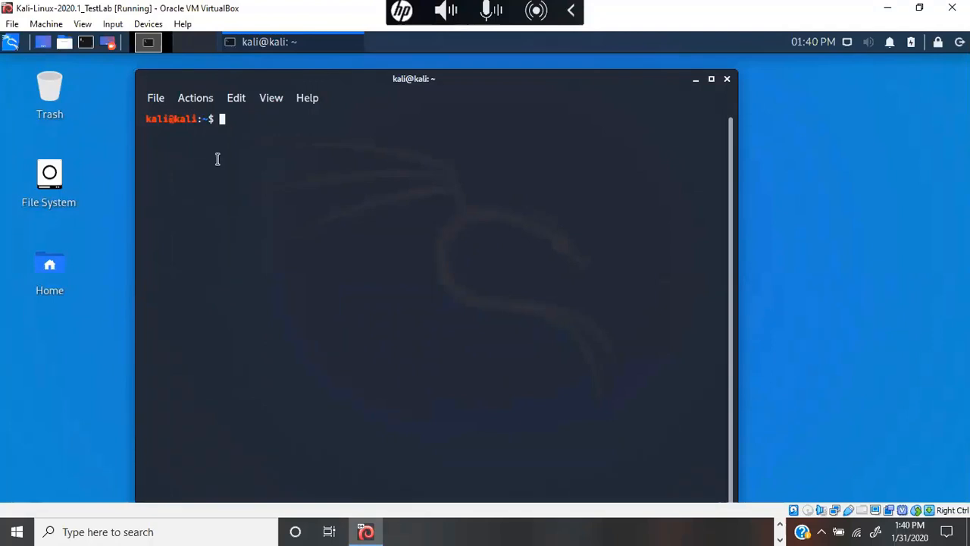
pyautogui.moveTo(6, 121)
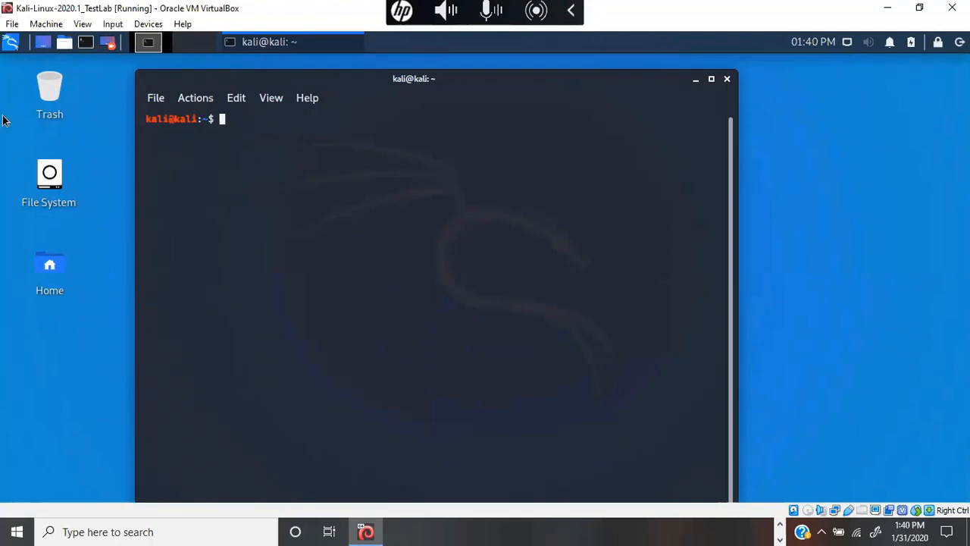